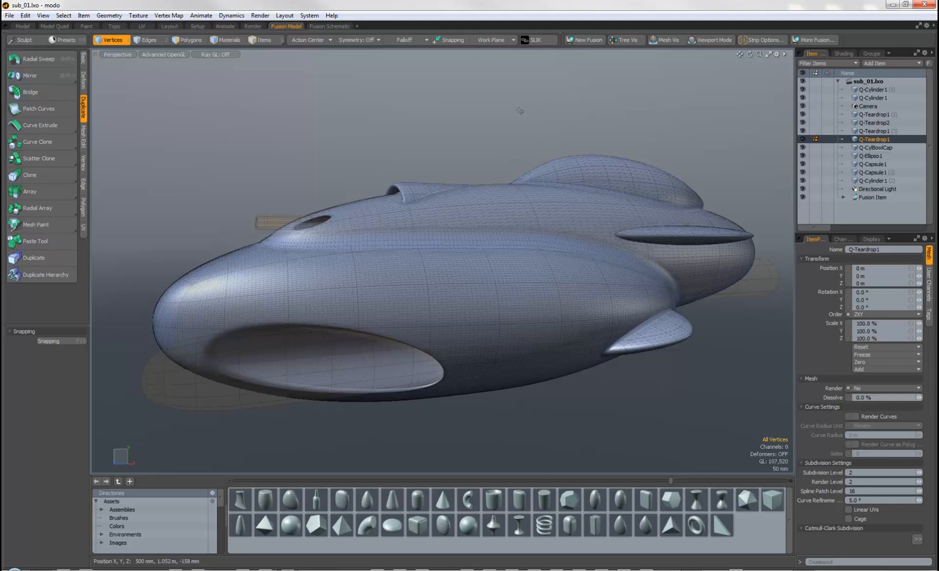
pyautogui.moveTo(509, 121)
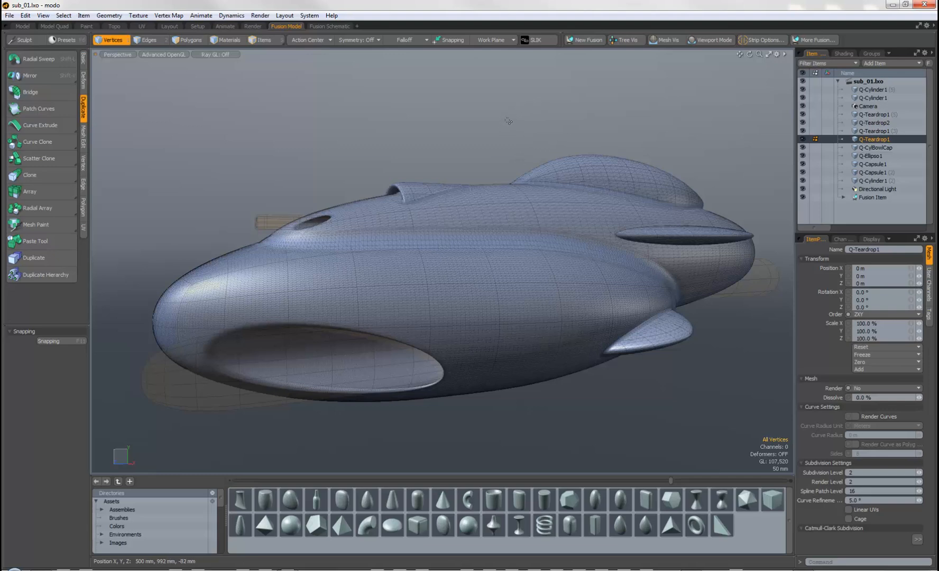
pyautogui.moveTo(527, 110)
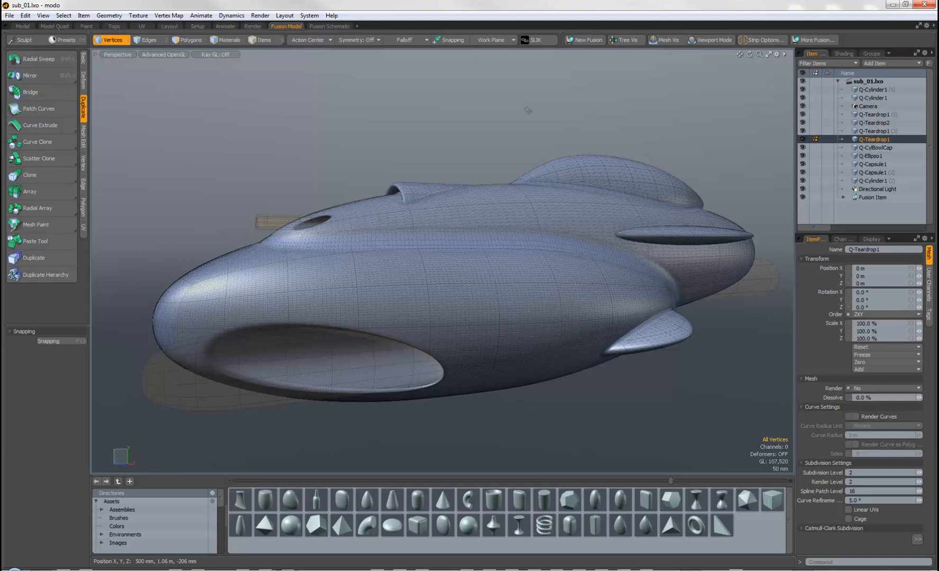
pyautogui.moveTo(485, 128)
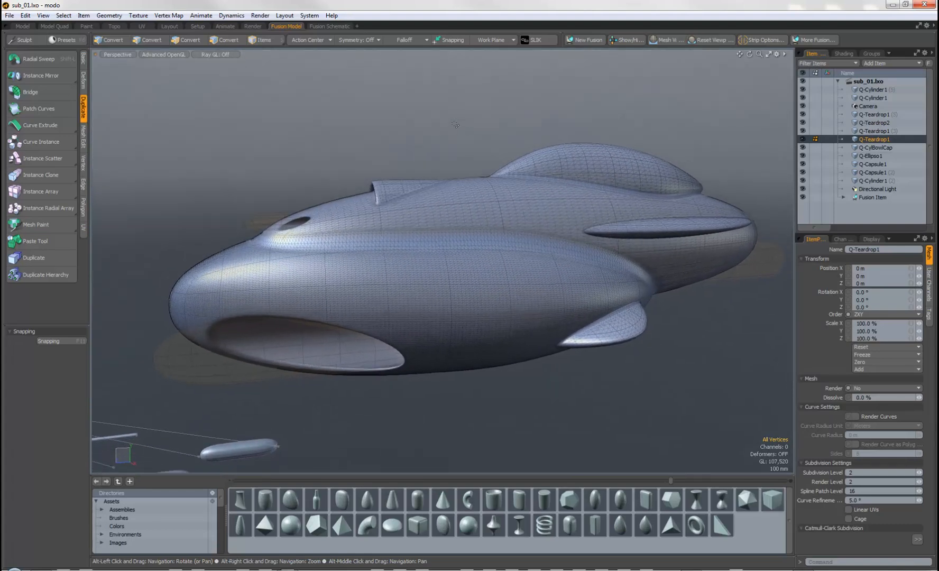
# - Switch to Items selection mode and deselect Q-Teardrop1 by clicking empty viewport space
pyautogui.click(112, 40)
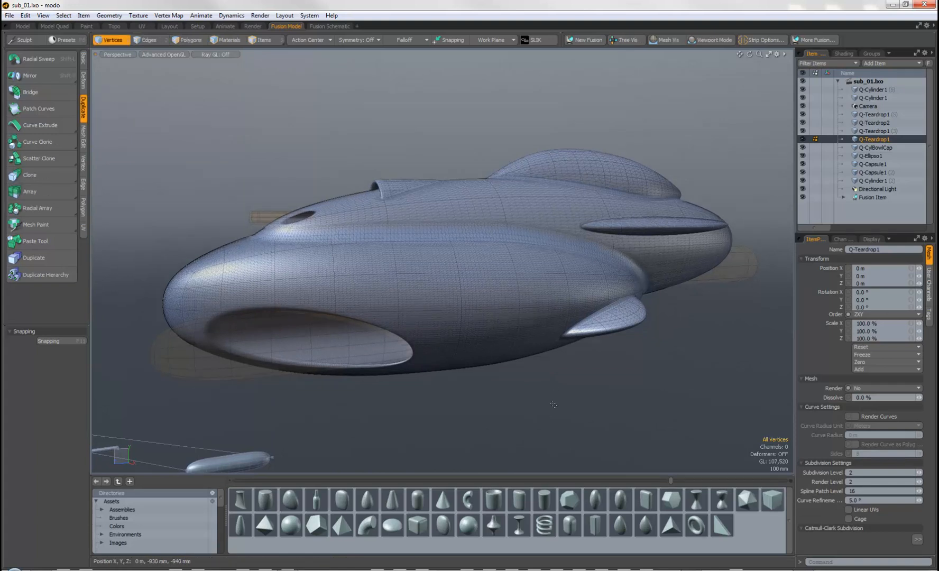
pyautogui.moveTo(526, 404)
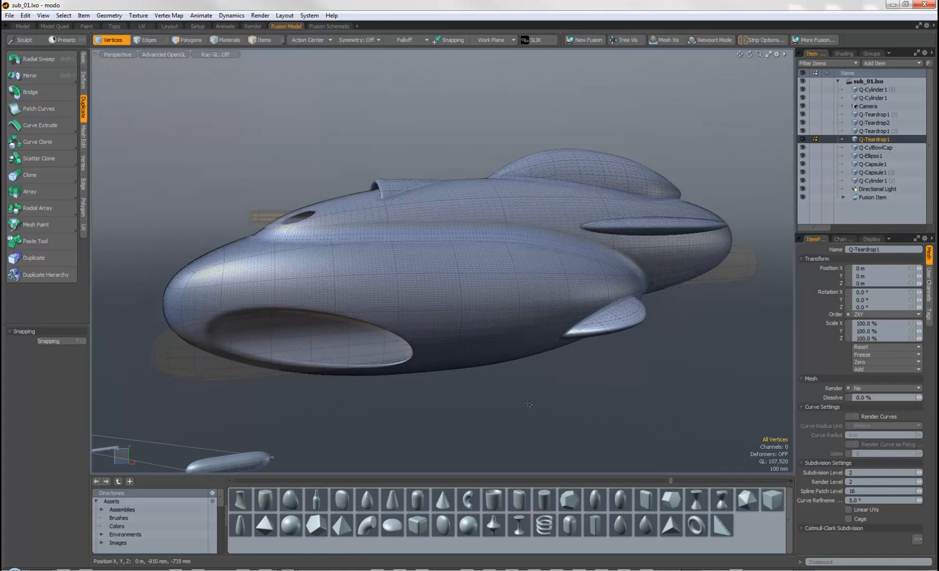
pyautogui.moveTo(629, 516)
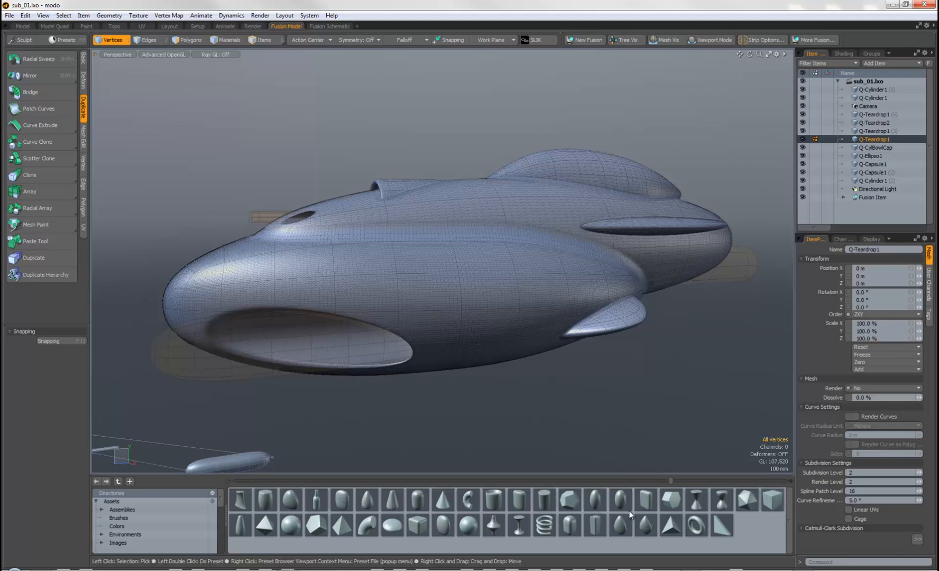
pyautogui.moveTo(566, 516)
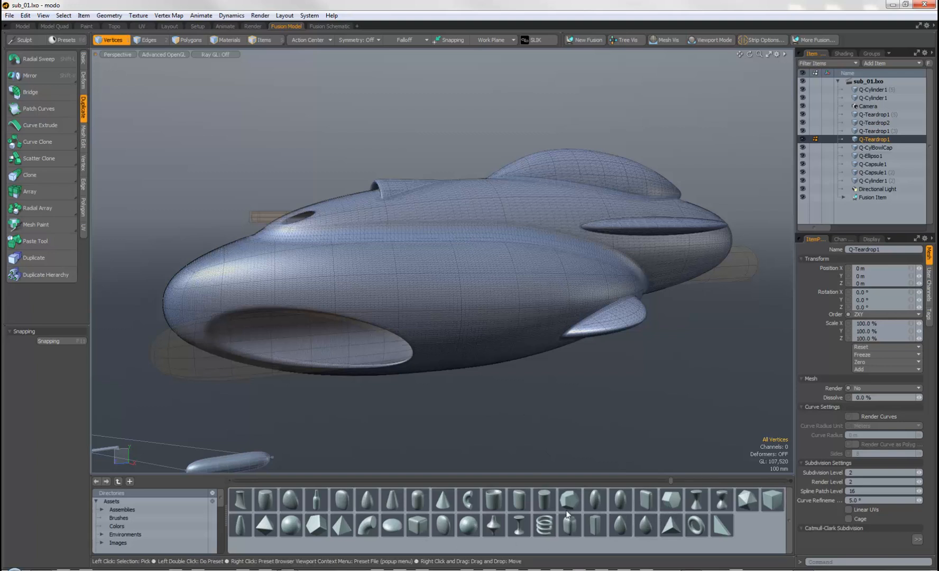
pyautogui.moveTo(669, 509)
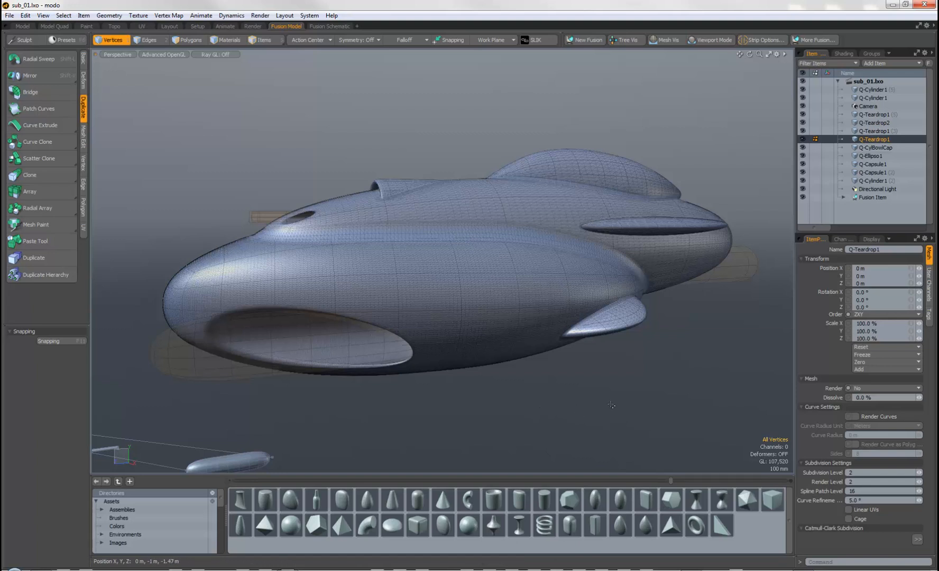
pyautogui.moveTo(492, 388)
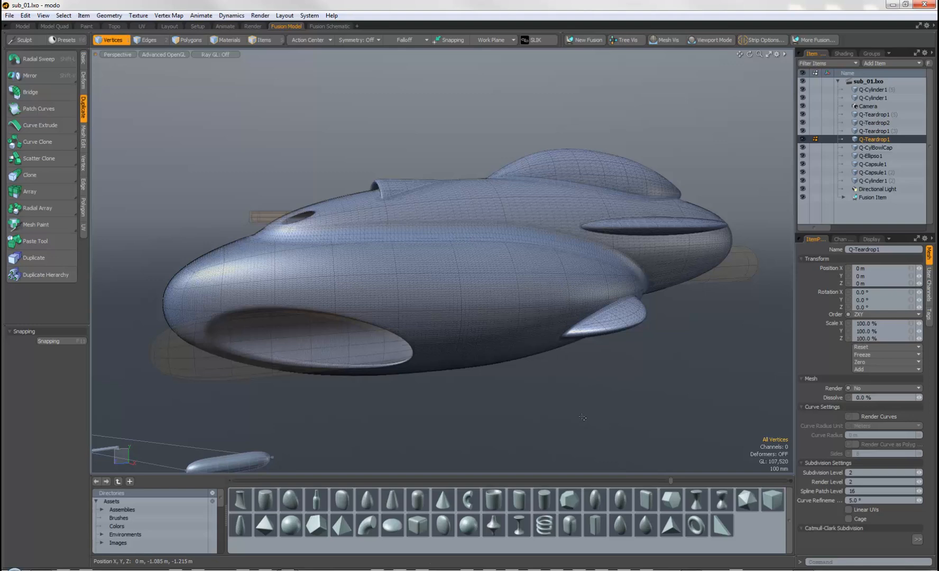
pyautogui.moveTo(510, 409)
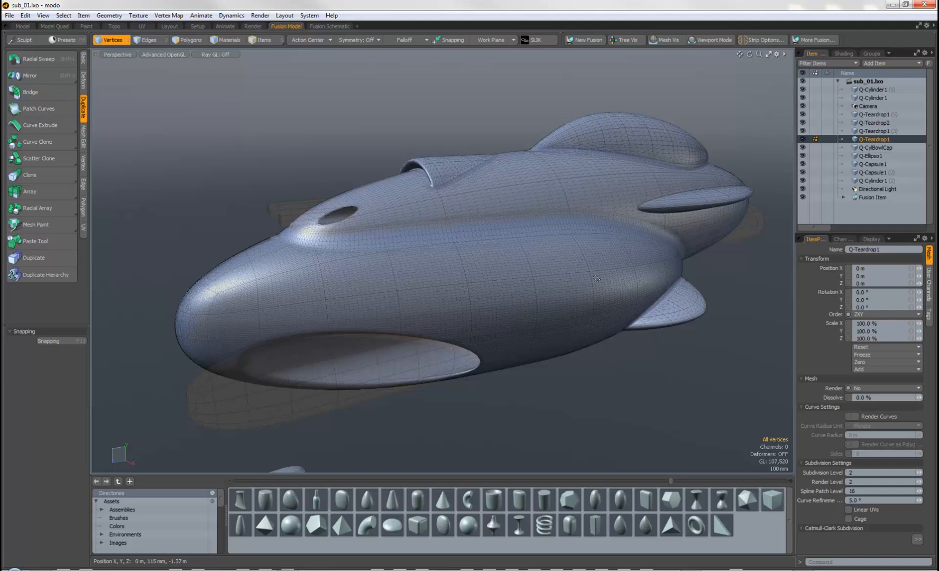
pyautogui.moveTo(482, 298)
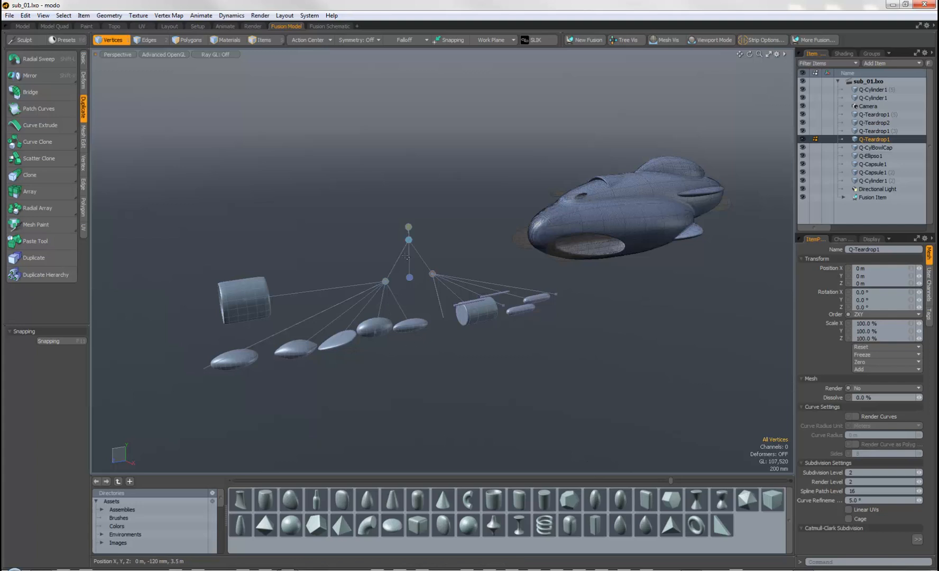
pyautogui.moveTo(287, 338)
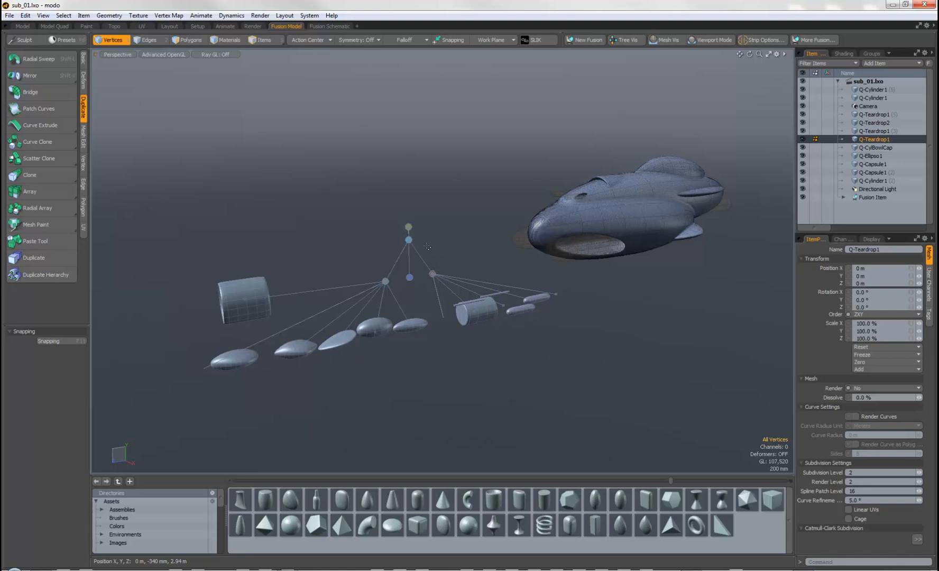
pyautogui.moveTo(454, 342)
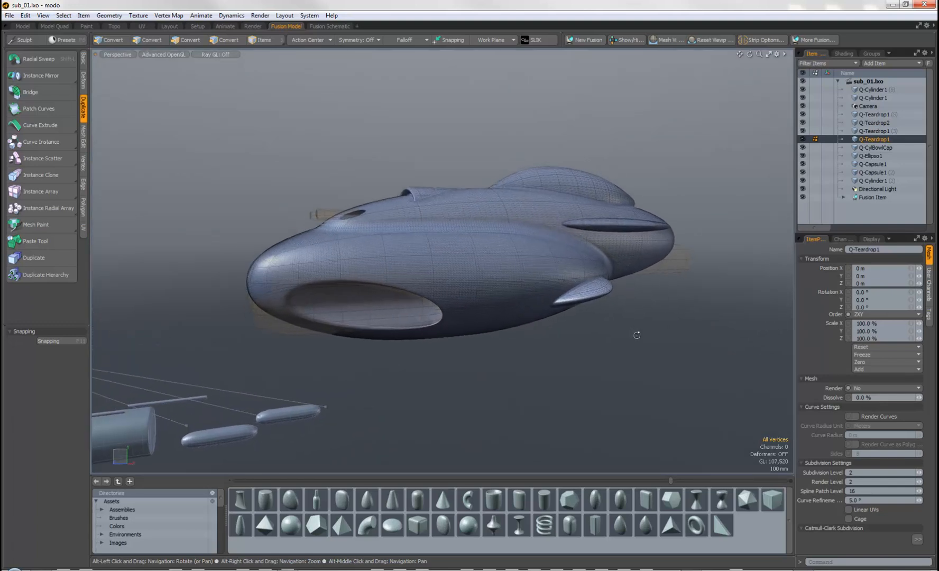
pyautogui.click(110, 40)
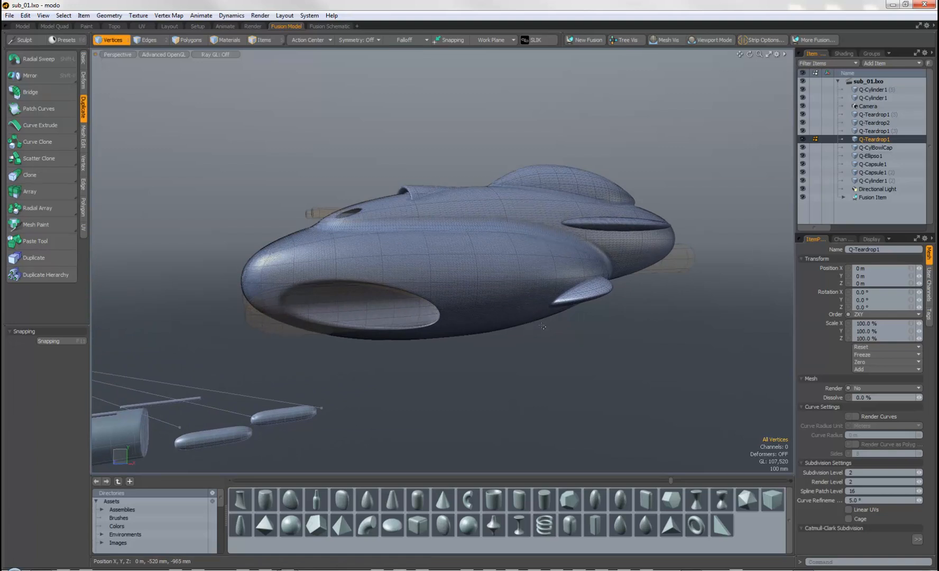
pyautogui.moveTo(514, 220)
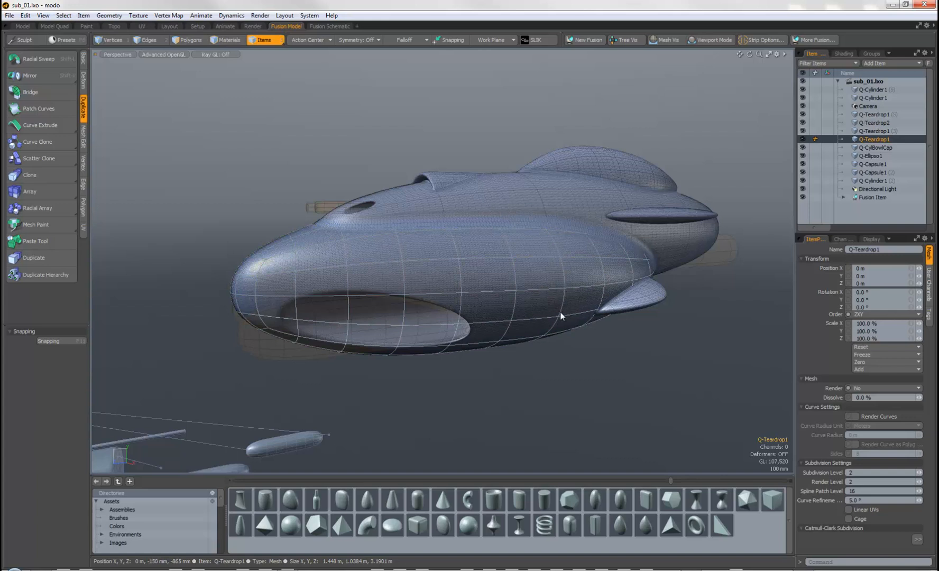
pyautogui.click(554, 347)
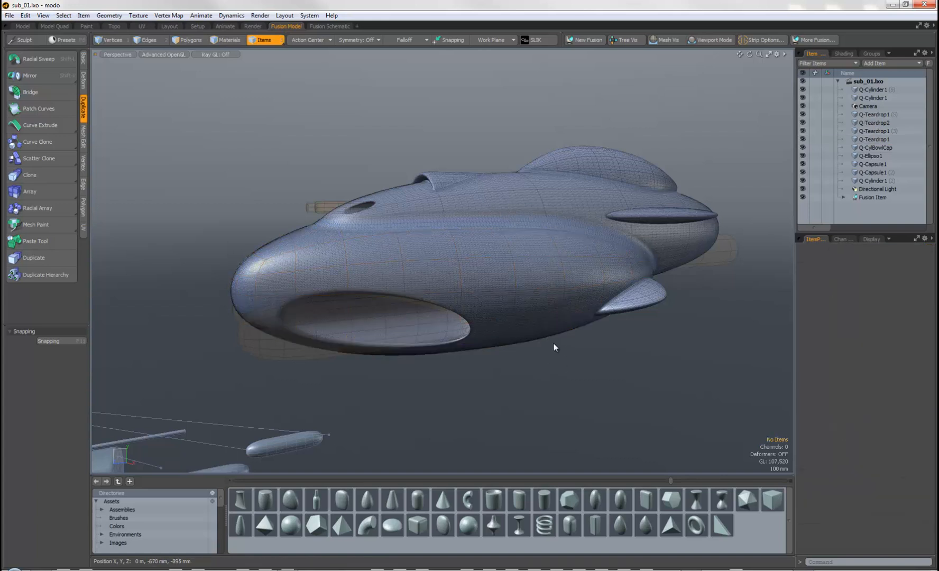
pyautogui.click(520, 298)
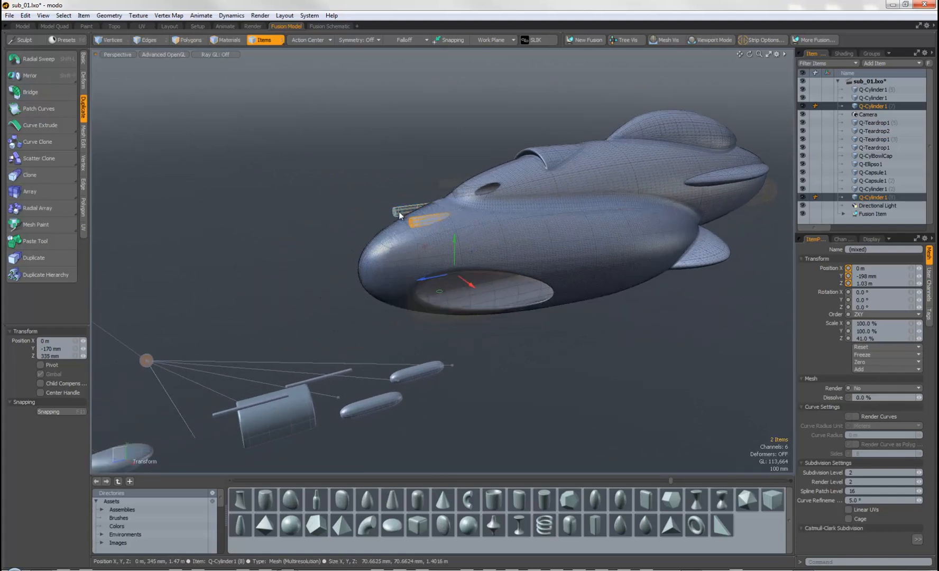
# - Duplicate a Q-Cylinder and drop it onto the upper hull to cut another round hole
pyautogui.click(147, 359)
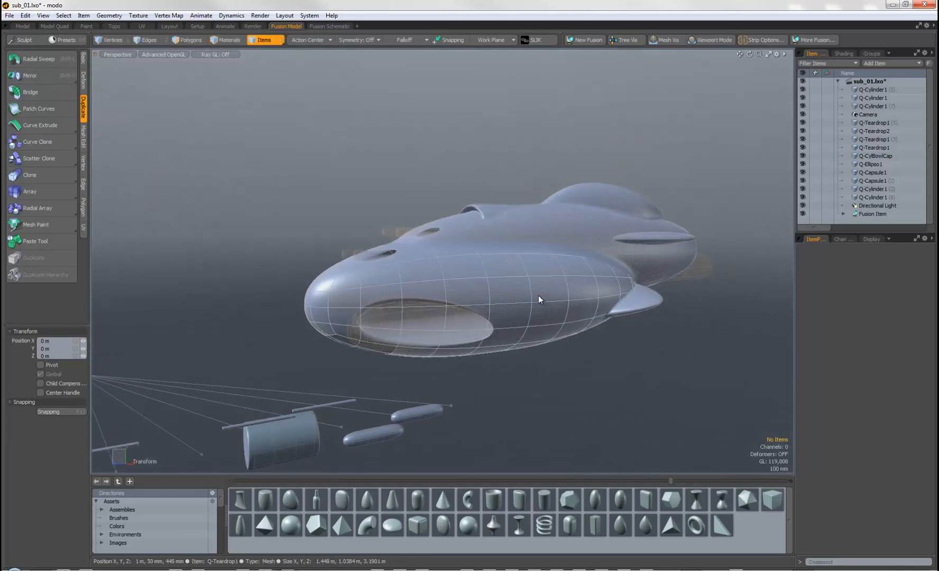
# - Select Q-Teardrop1 to stretch it to 125% in X and reposition it beneath the hull
pyautogui.click(875, 147)
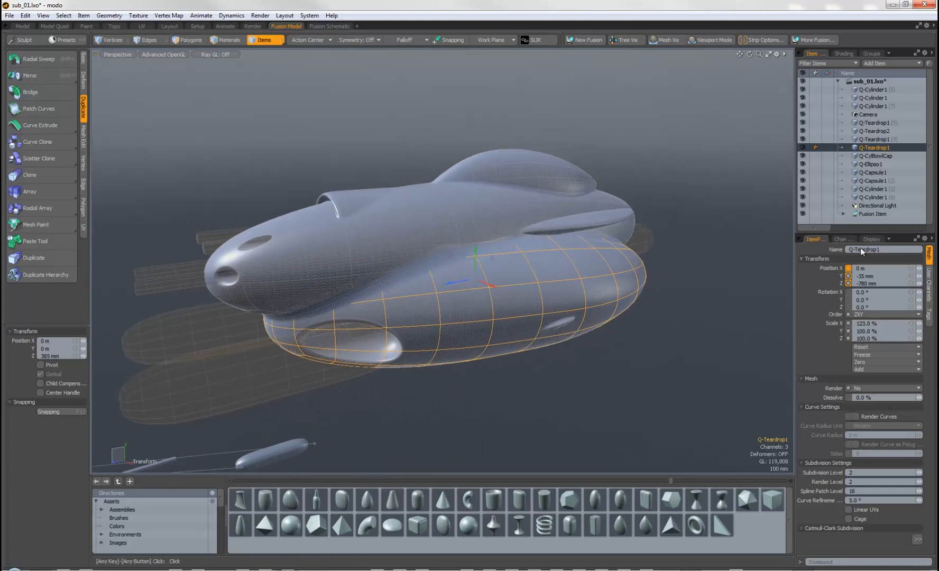
# - Lower Q-Teardrop1 to Position Y -100 mm and return to the Fusion Item's settings
pyautogui.click(872, 214)
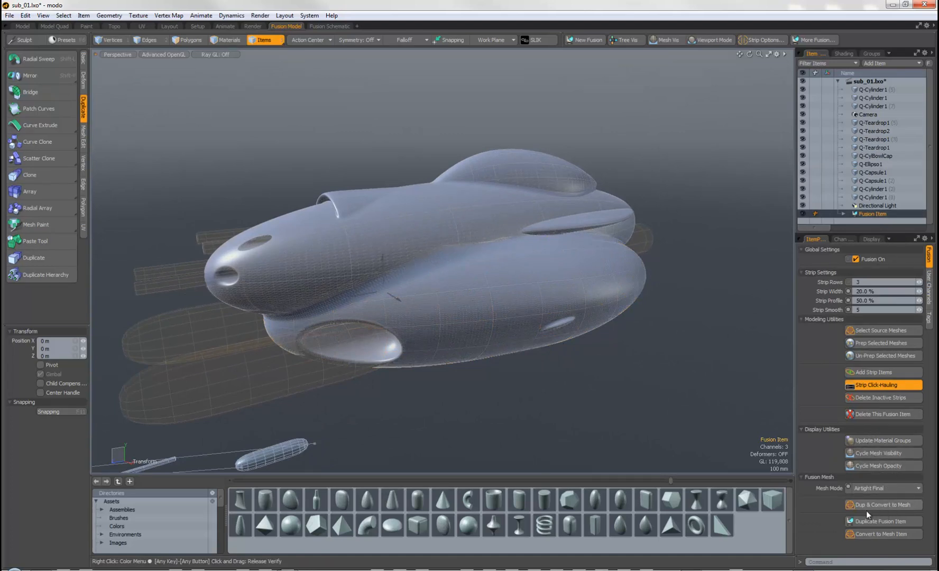
pyautogui.moveTo(742, 407)
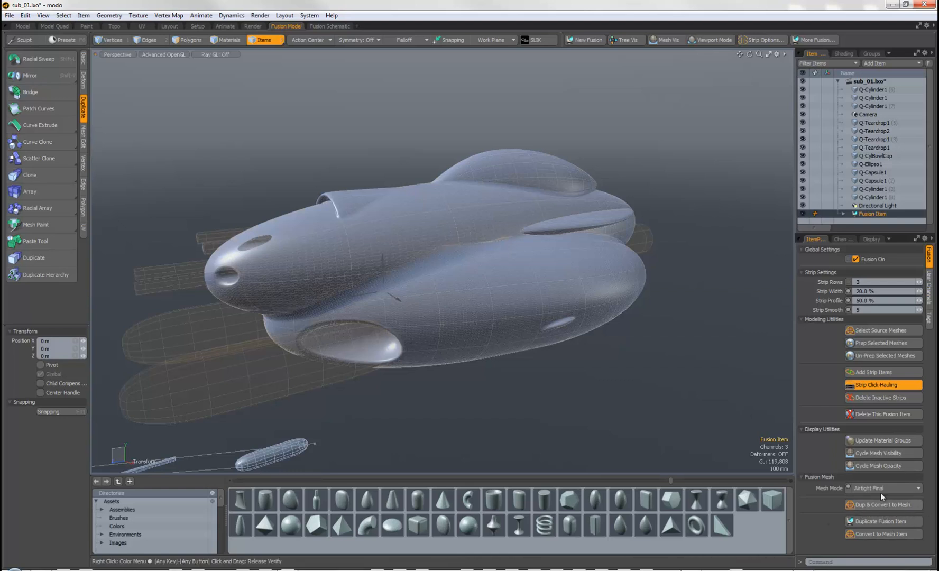
pyautogui.click(874, 147)
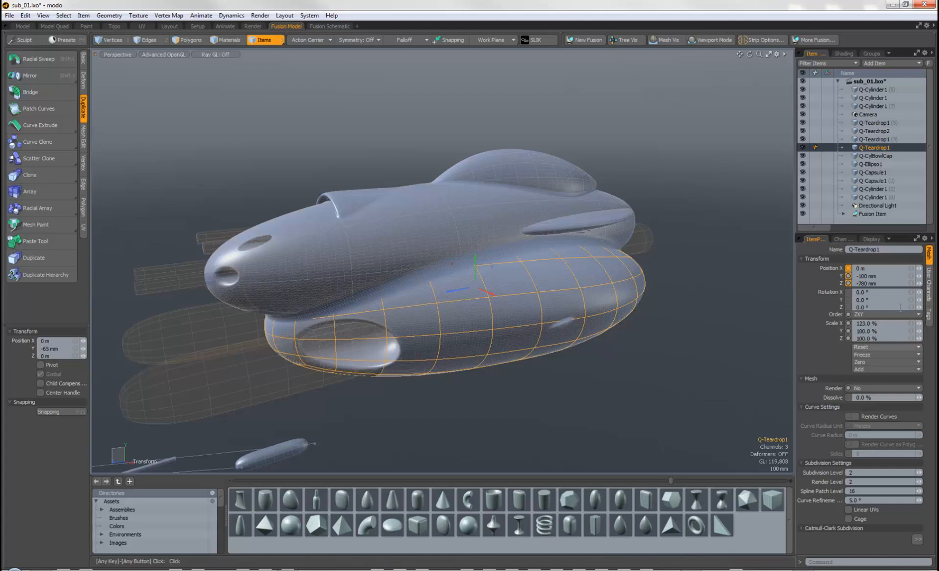
pyautogui.click(874, 213)
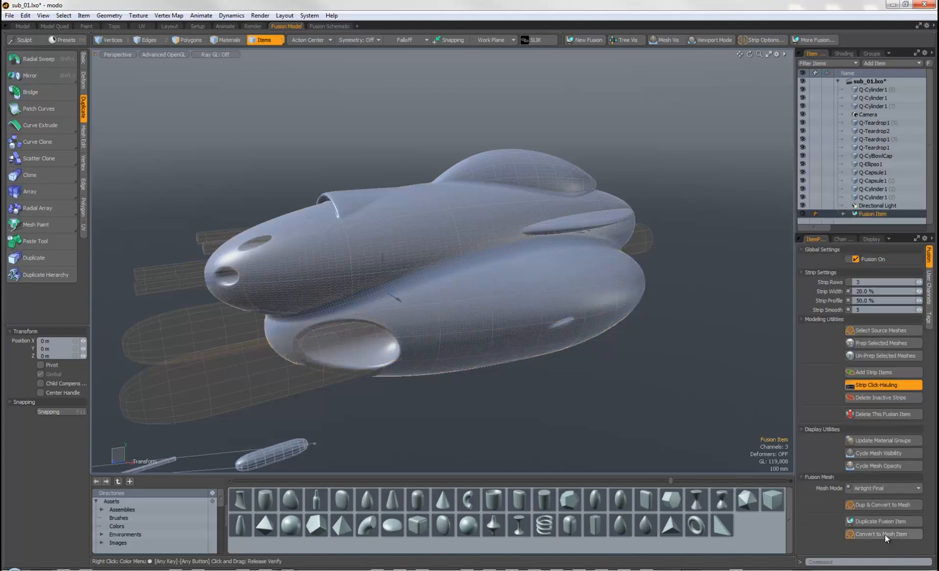
# - Convert the fusion item to a mesh item named Fusion Item Mesh and select it
pyautogui.click(882, 533)
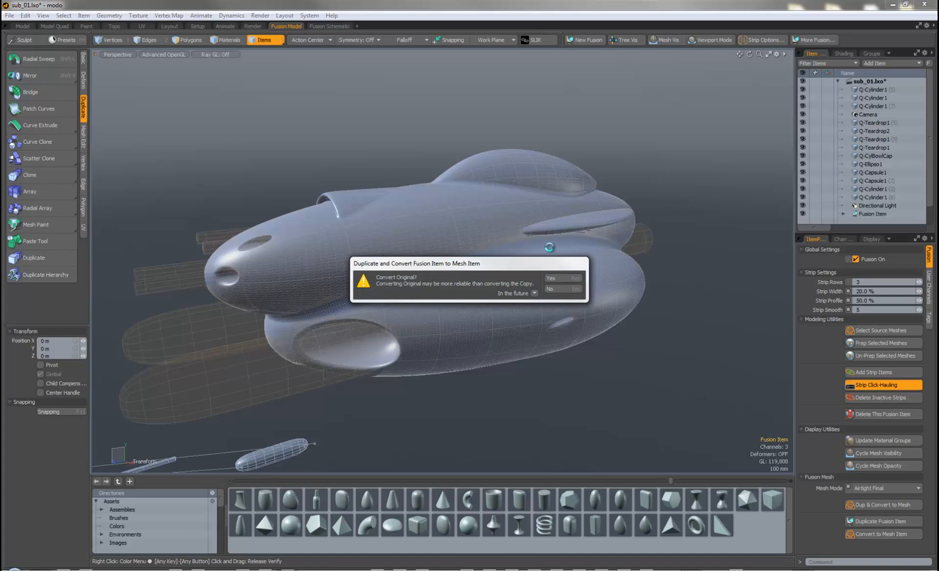
pyautogui.click(560, 279)
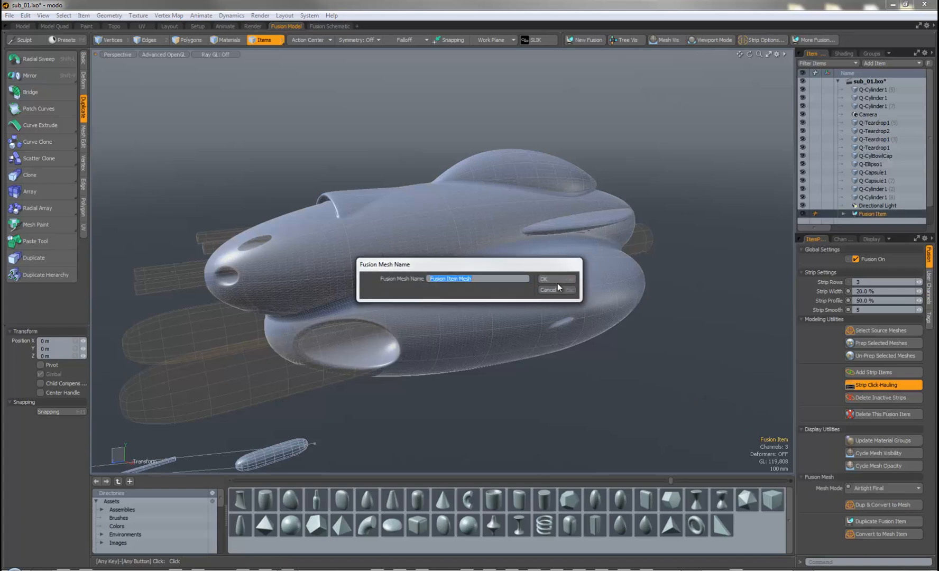
pyautogui.click(544, 279)
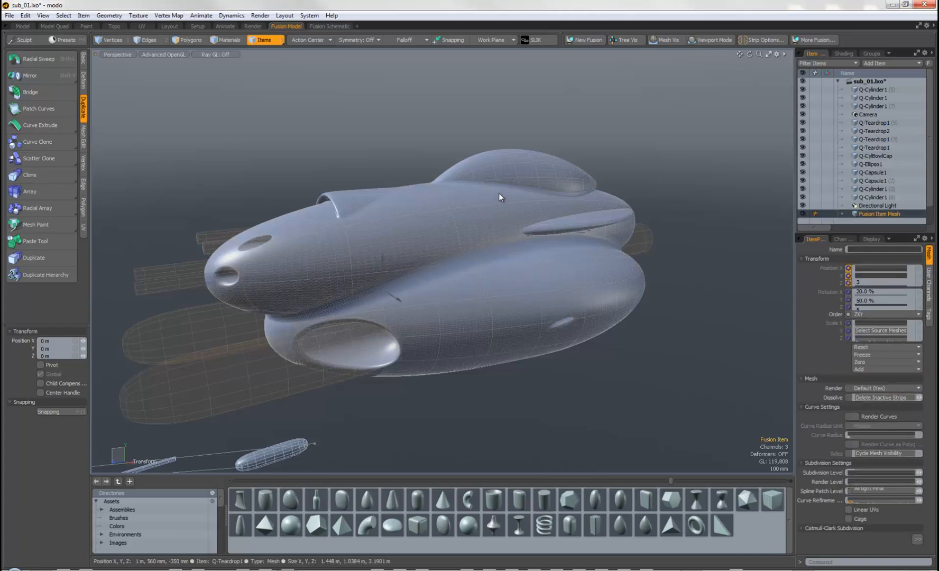
pyautogui.click(880, 214)
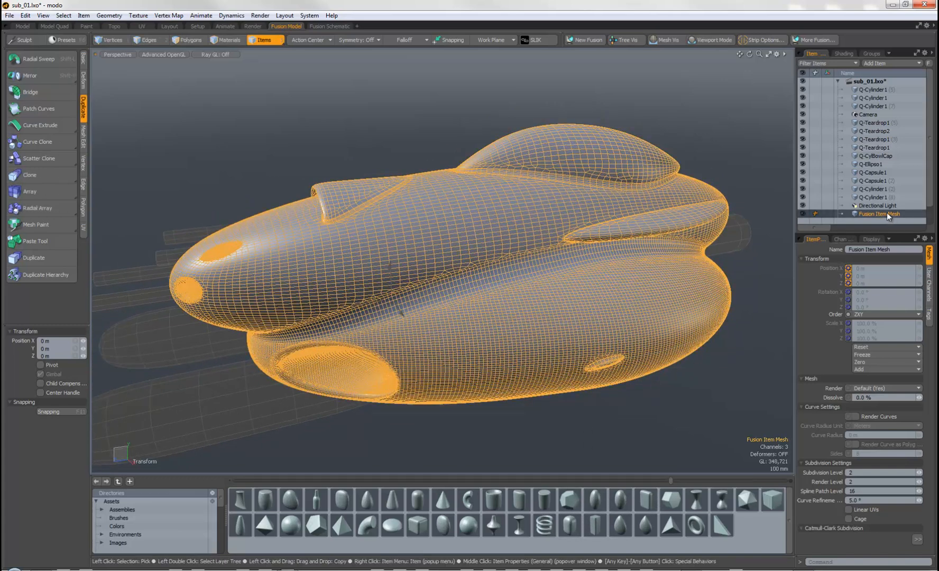
pyautogui.rightClick(877, 214)
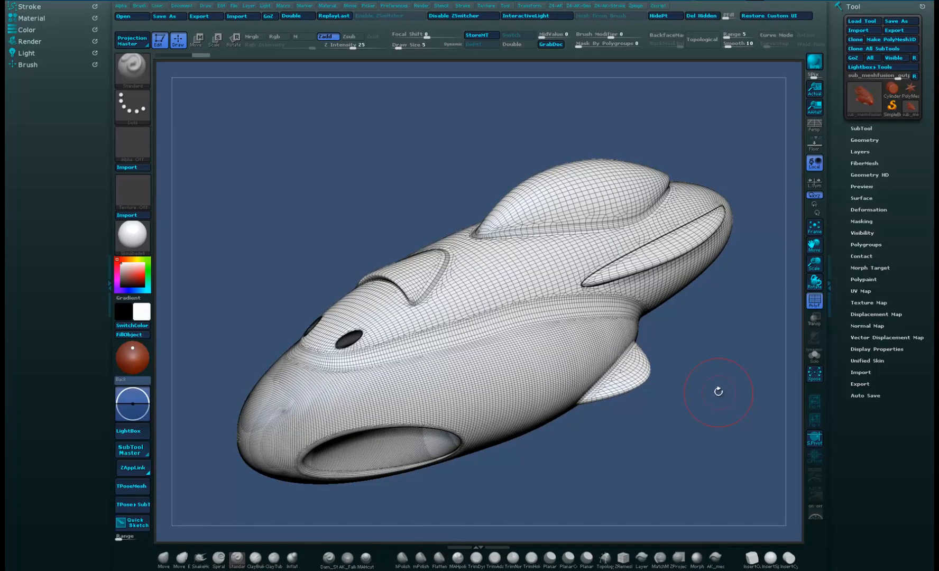
pyautogui.moveTo(720, 373)
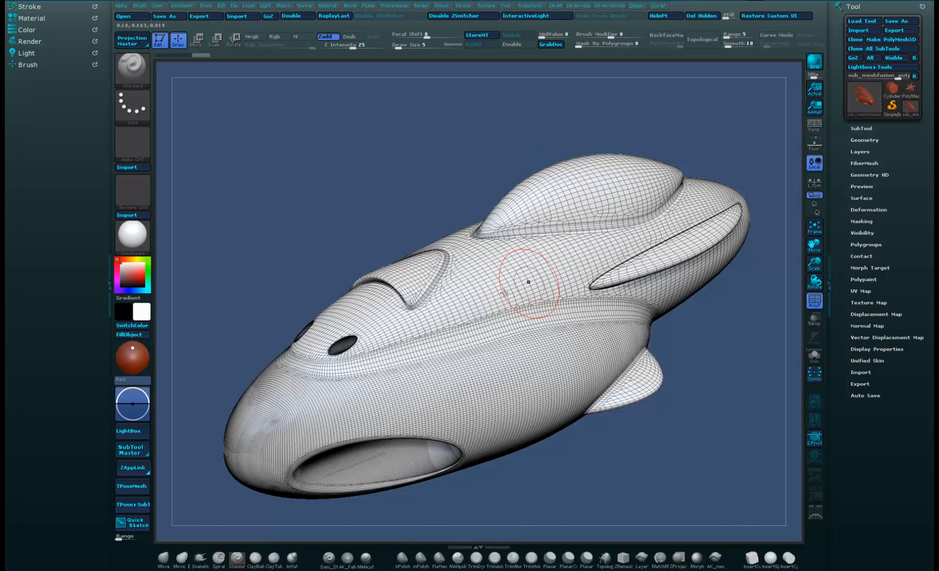
pyautogui.moveTo(486, 247)
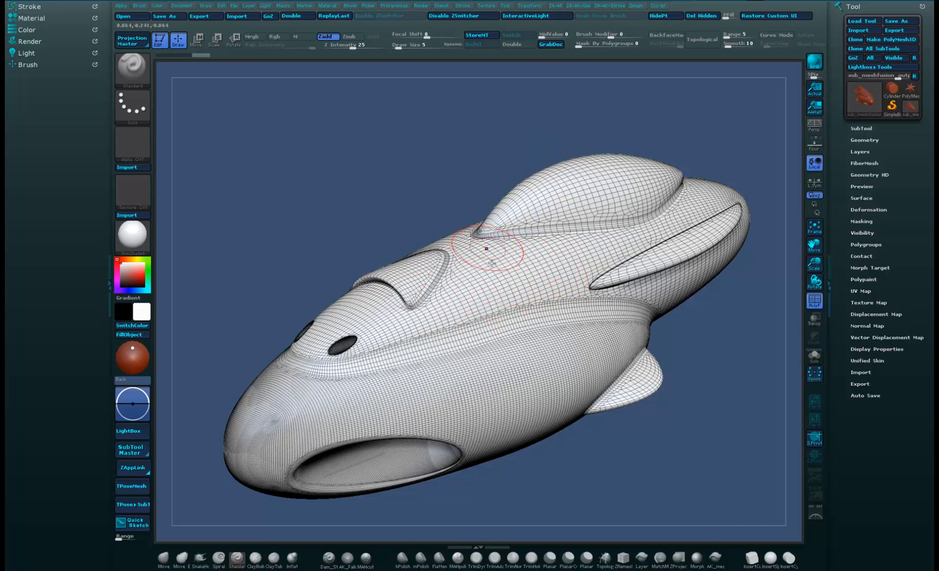
pyautogui.moveTo(486, 273)
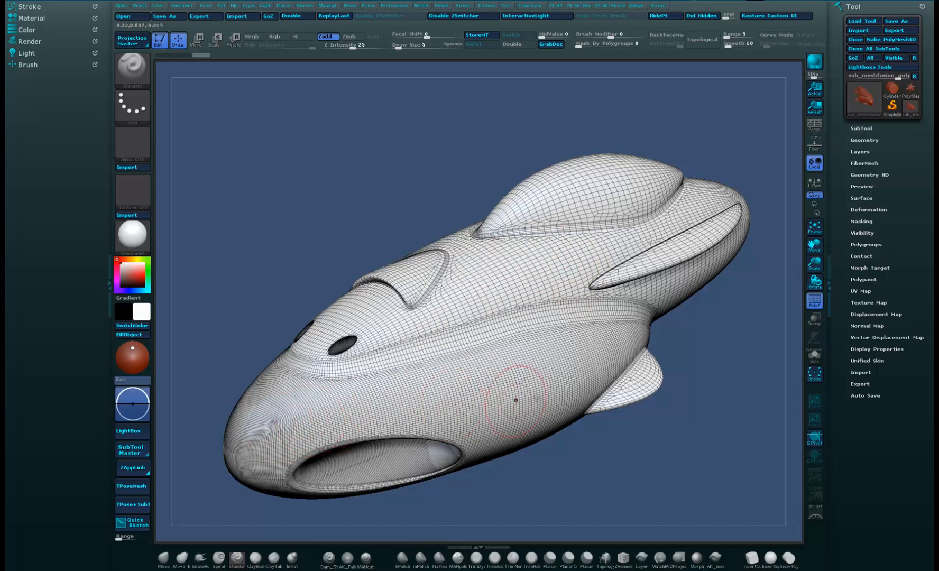
pyautogui.moveTo(621, 236)
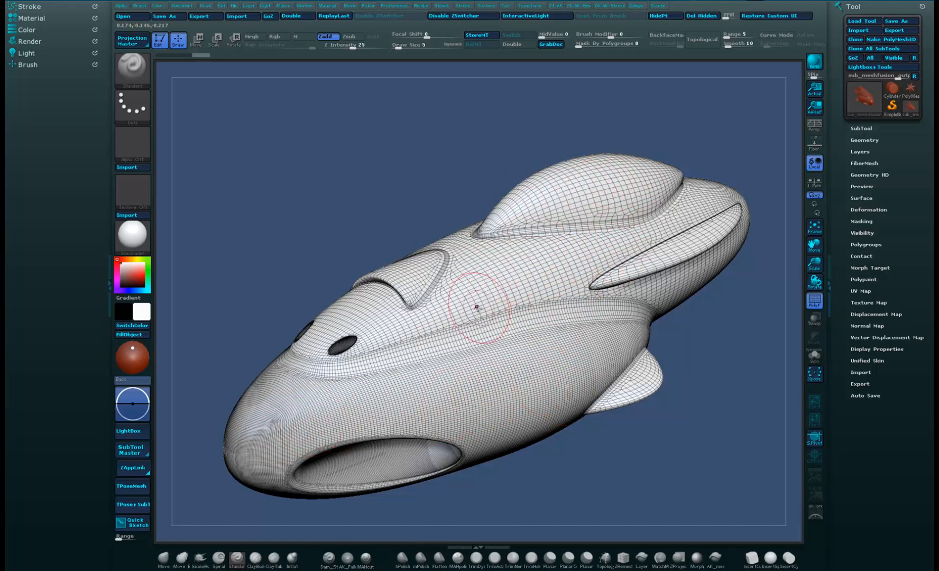
pyautogui.moveTo(632, 307)
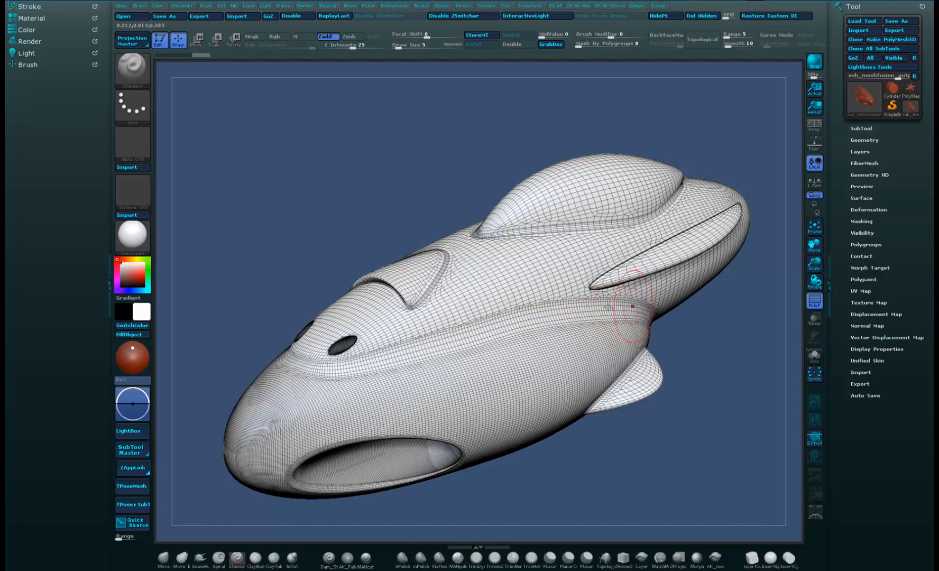
pyautogui.moveTo(385, 350)
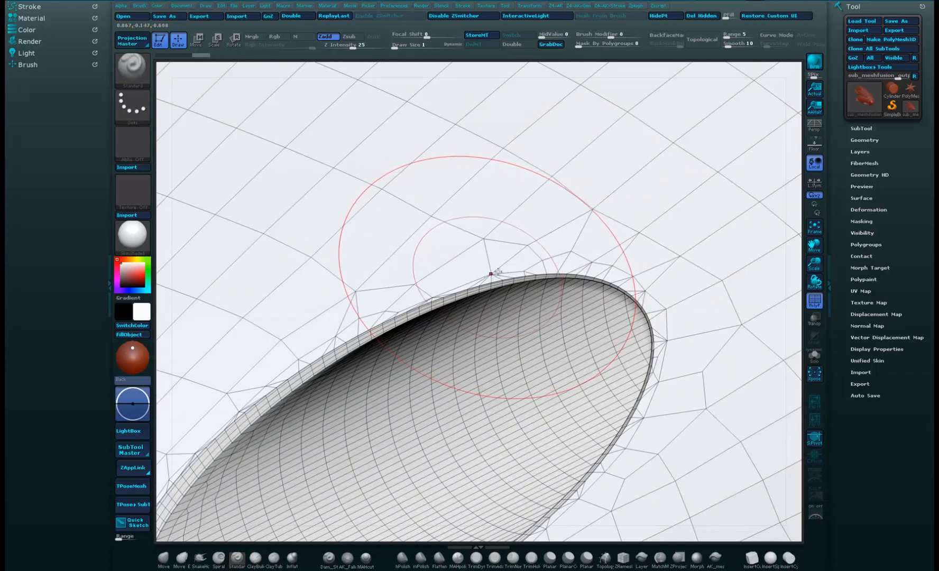
pyautogui.moveTo(508, 255)
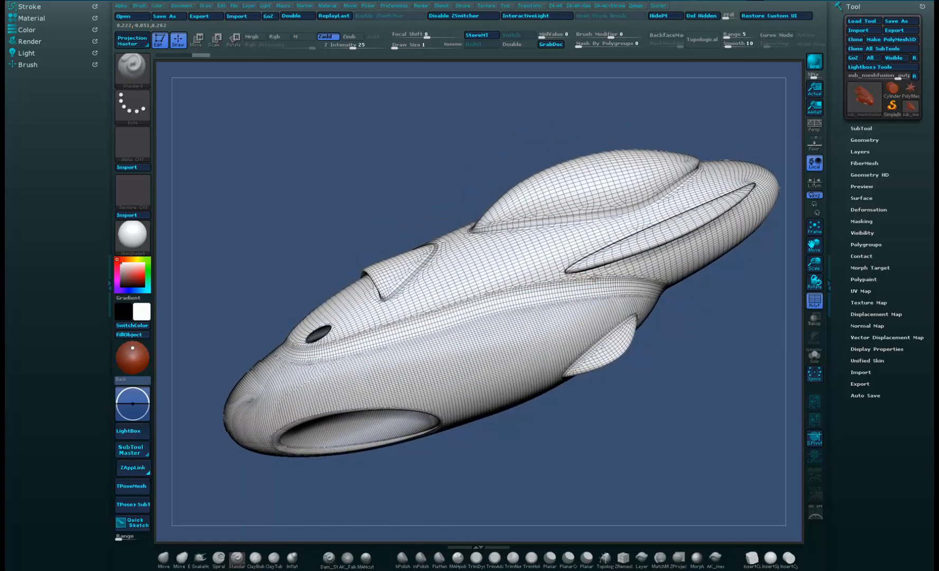
# - Expand the SubTool palette for the imported MeshFusion mesh
pyautogui.click(861, 128)
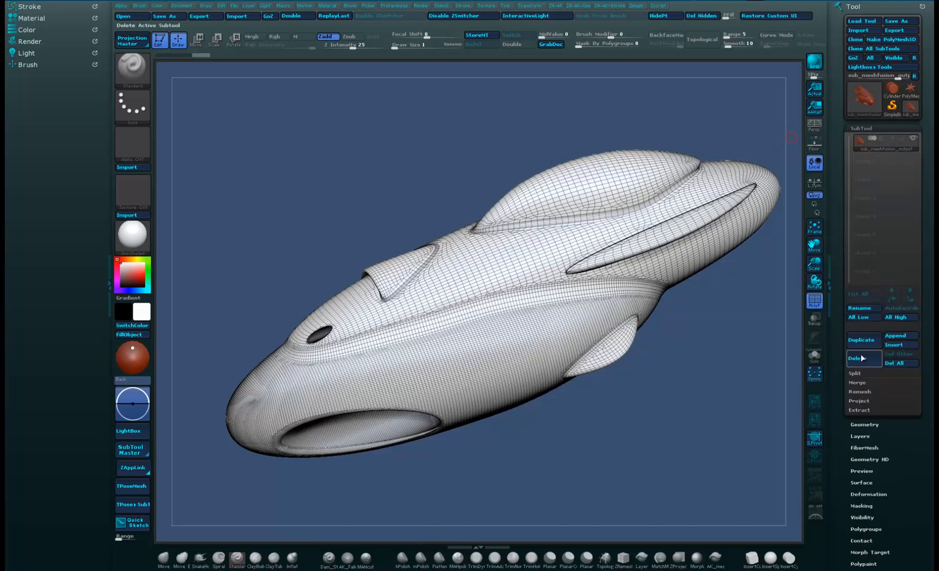
pyautogui.moveTo(860, 340)
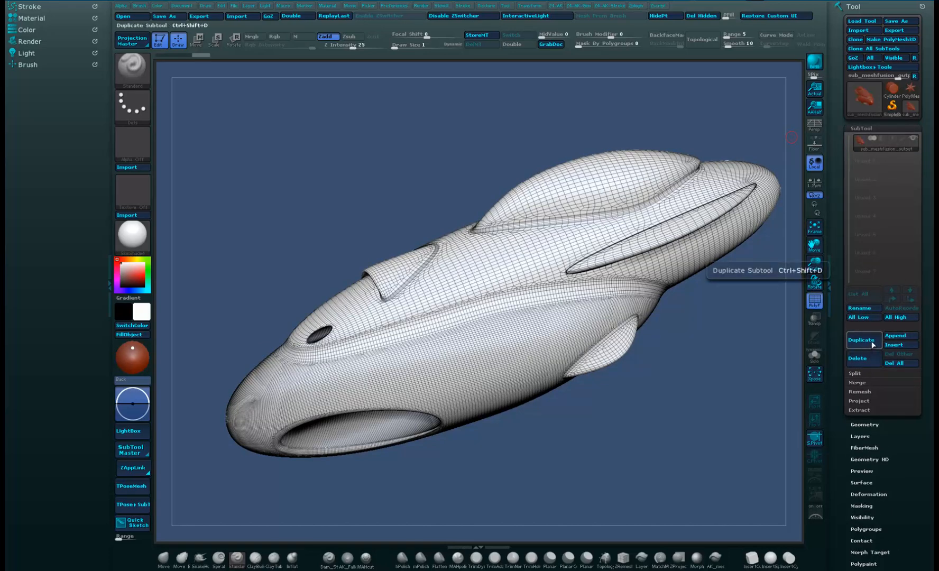
# - Duplicate the subtool and run ZRemesher on the copy from Geometry settings
pyautogui.click(861, 341)
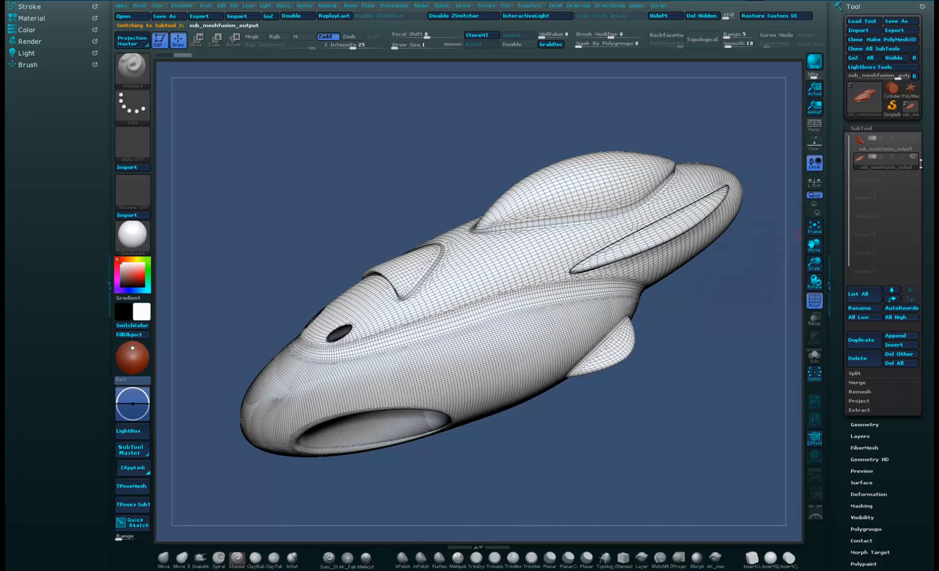
pyautogui.scroll(-3)
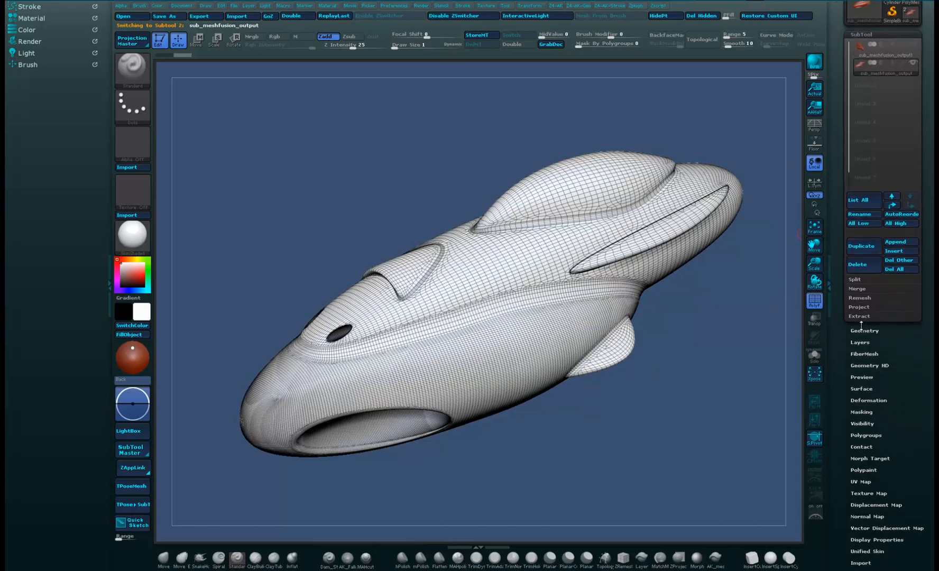
pyautogui.click(864, 330)
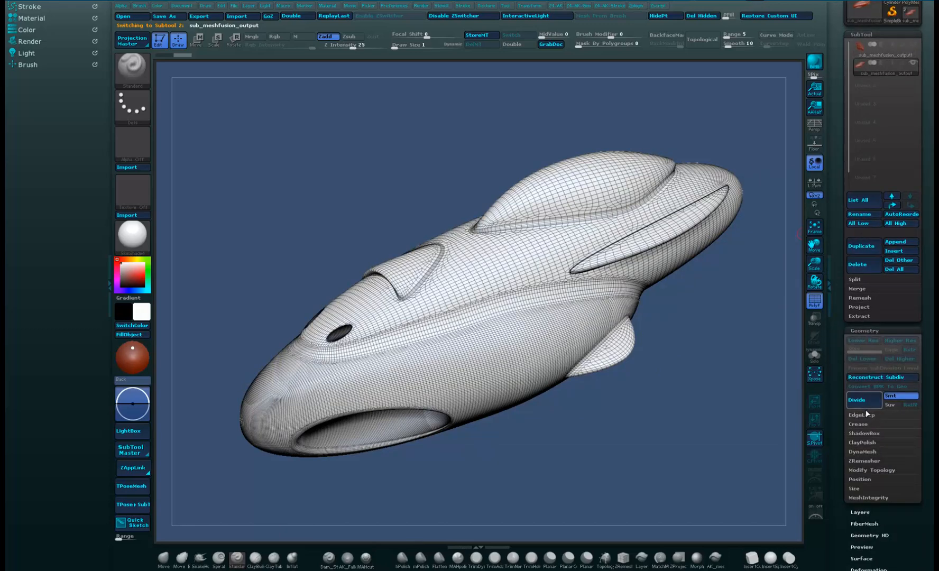
pyautogui.click(864, 413)
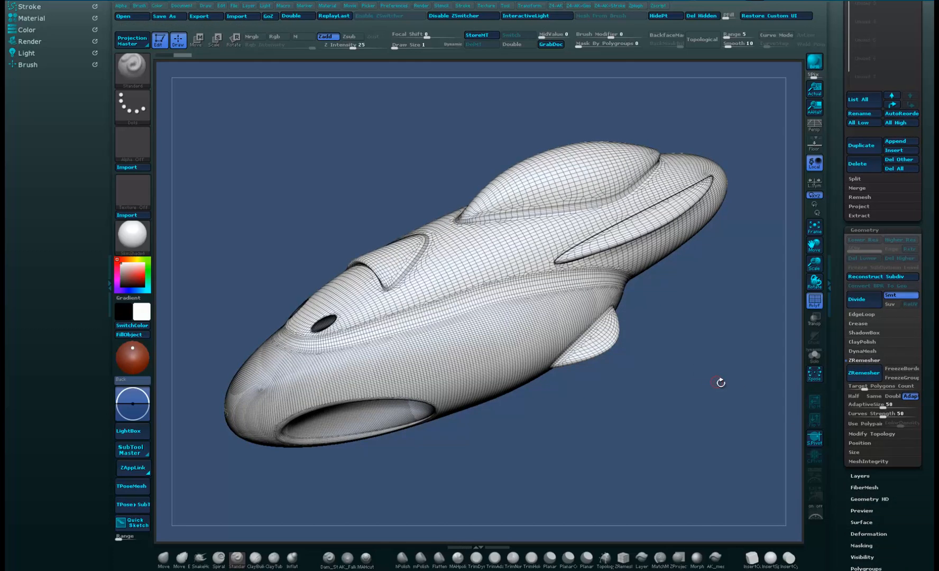
pyautogui.click(864, 374)
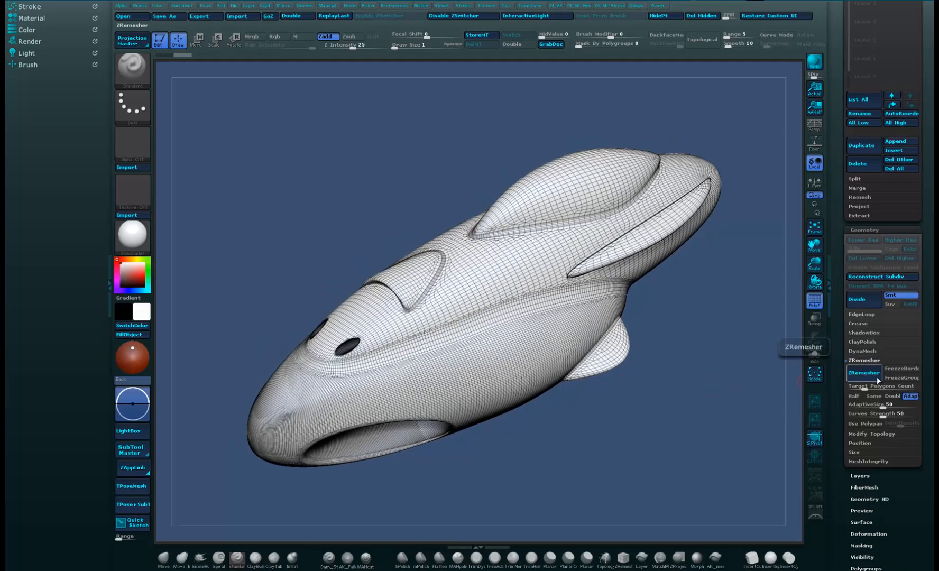
pyautogui.click(862, 372)
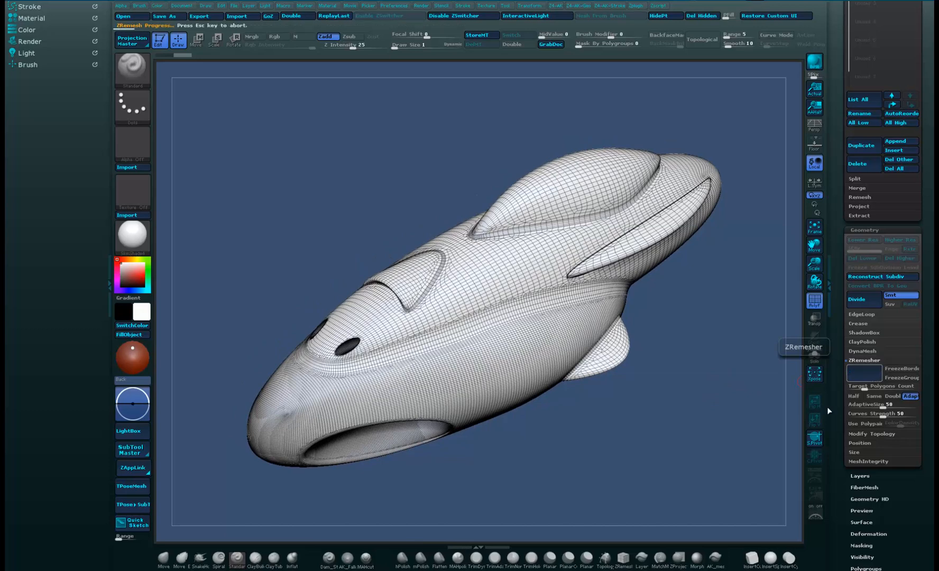
# - Let ZRemesher finish the quad retopology, then bring up the brush library
pyautogui.click(863, 360)
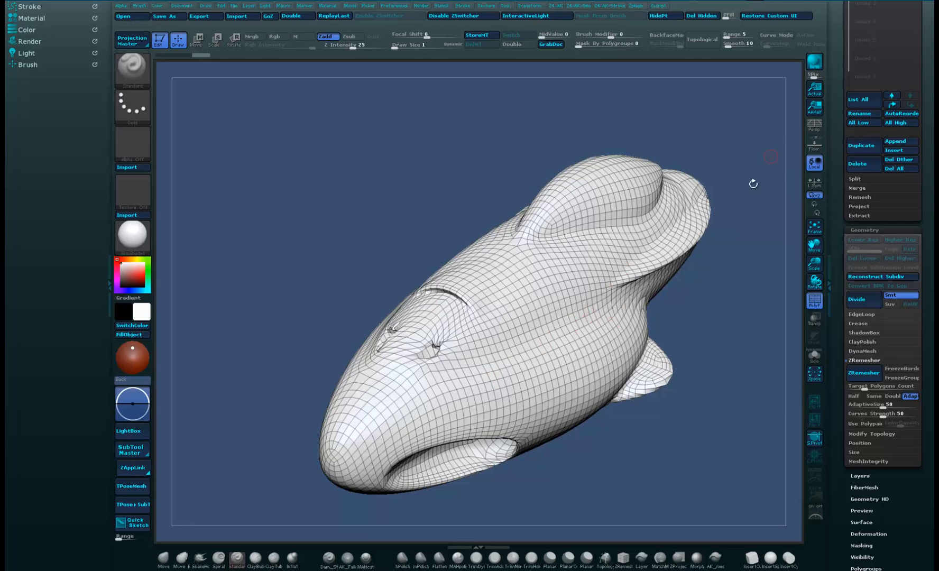
pyautogui.moveTo(550, 266)
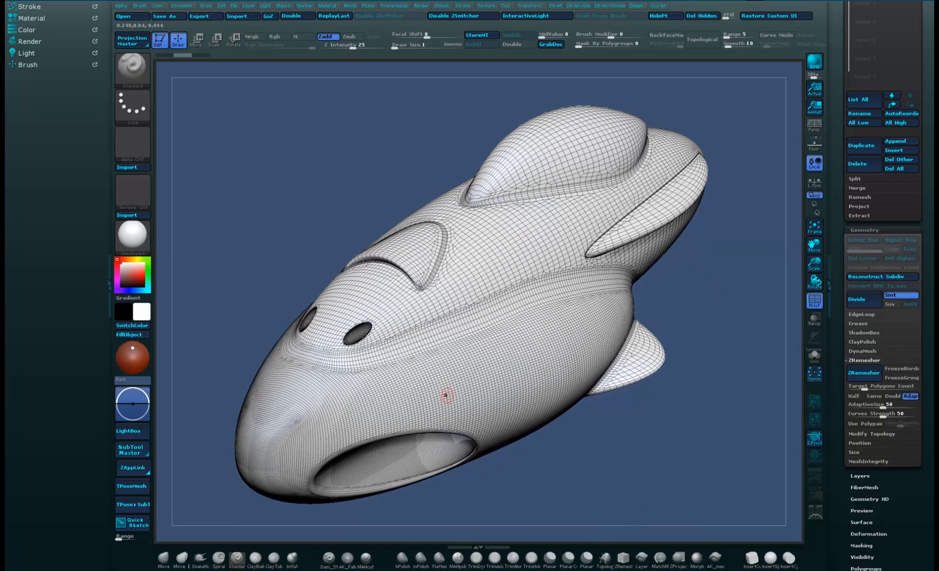
pyautogui.click(132, 70)
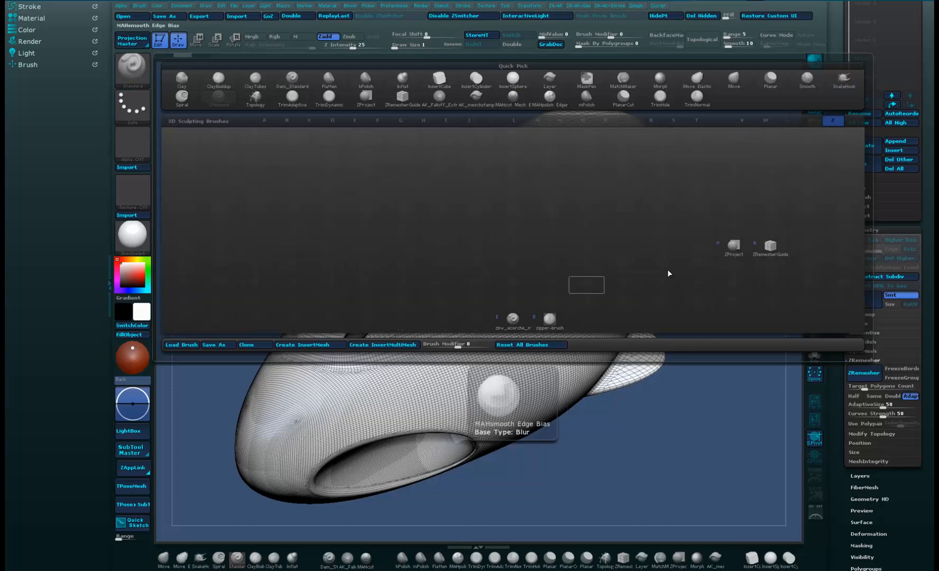
# - Pick the curve brush and draw a guide curve along the hull's side seam
pyautogui.click(769, 247)
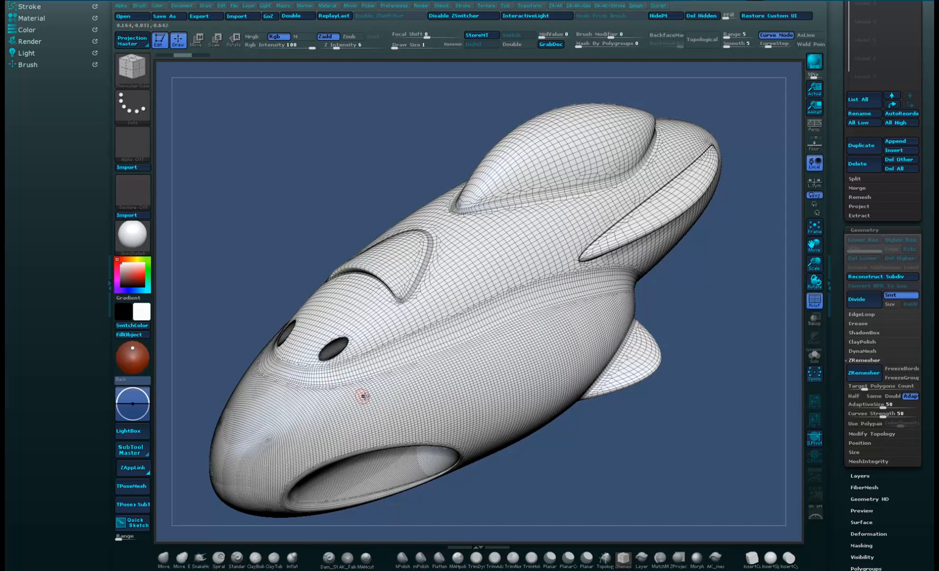
pyautogui.moveTo(539, 310)
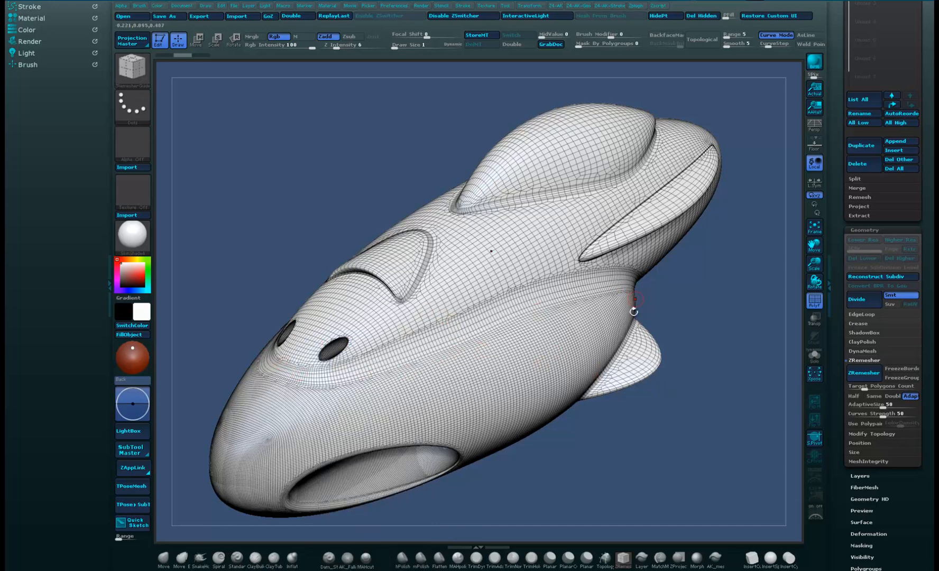
pyautogui.moveTo(332, 368)
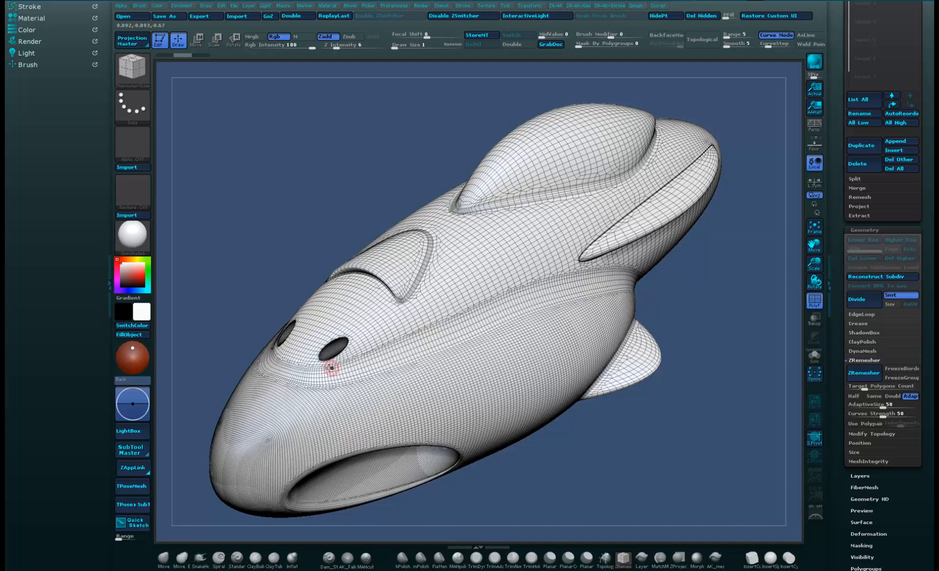
pyautogui.moveTo(289, 375)
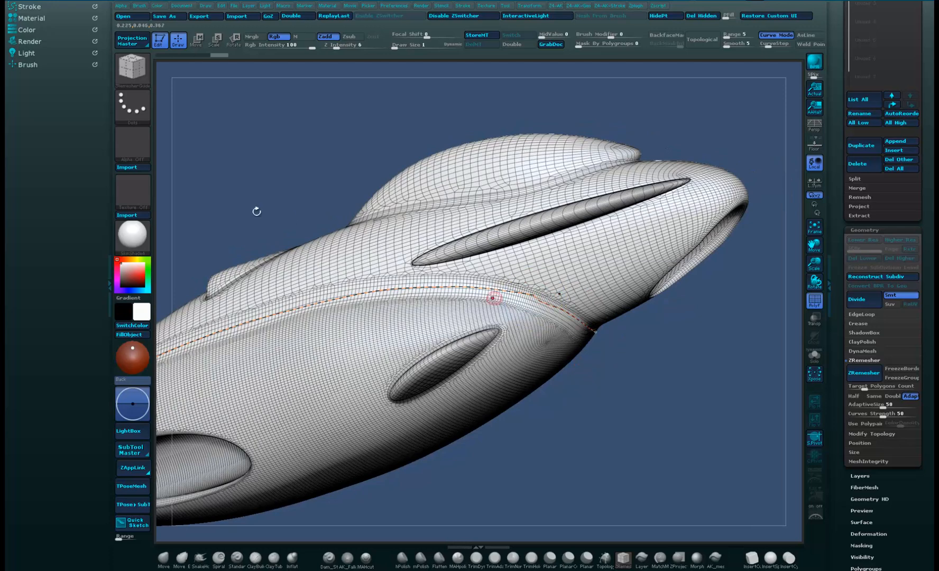
pyautogui.click(28, 6)
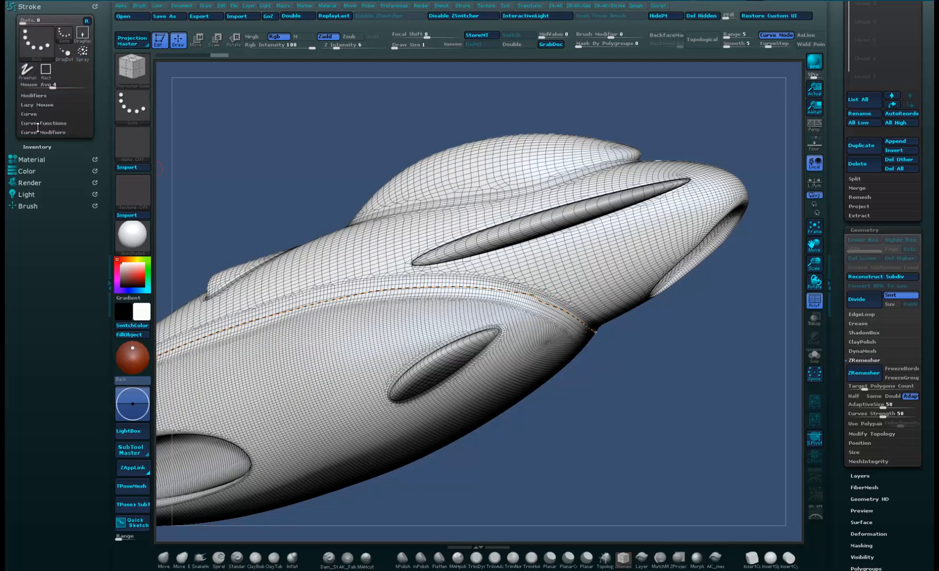
# - Enable Border, Polygroups and Creased in Curve Functions and Frame Mesh with guide curves
pyautogui.click(28, 115)
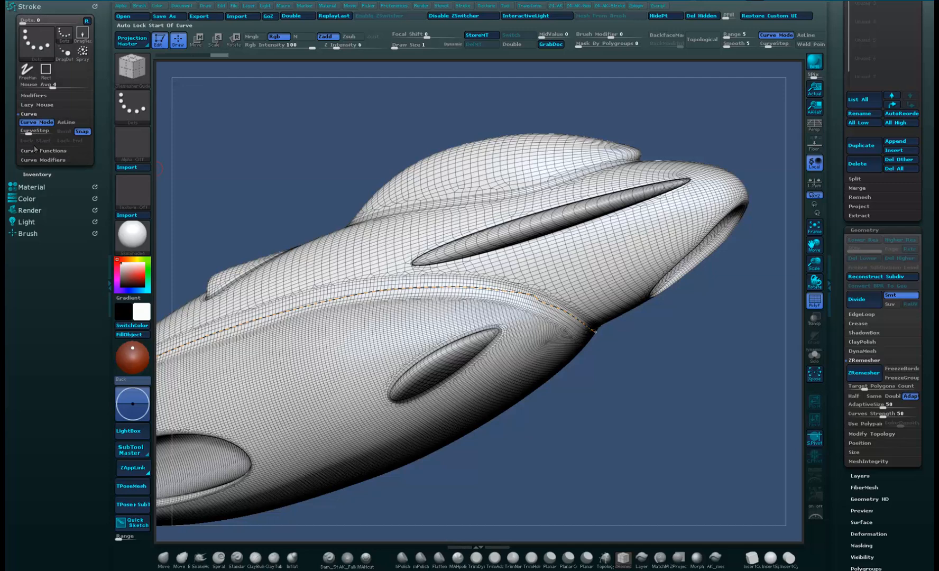
pyautogui.click(43, 150)
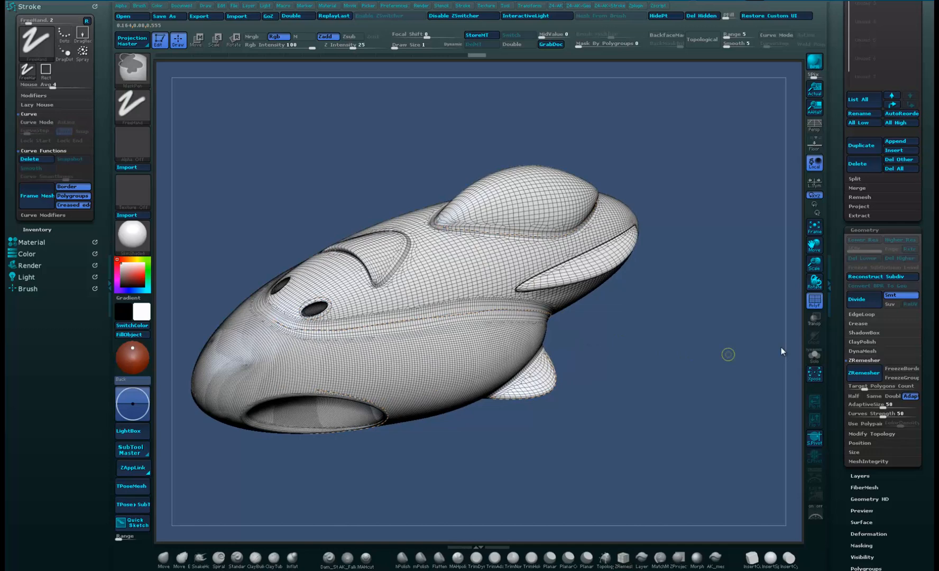
pyautogui.click(863, 373)
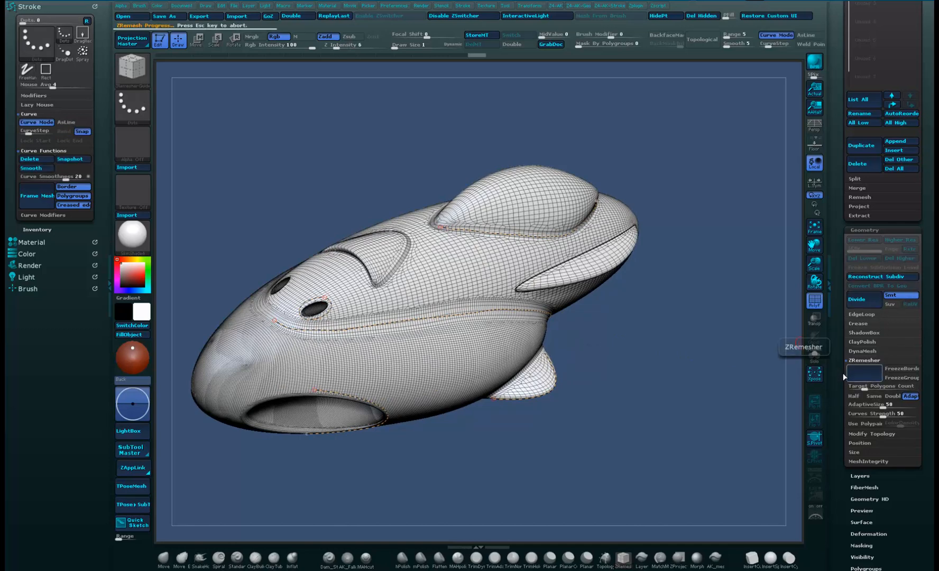
# - Run ZRemesher so the ship's quads follow the dotted guide curves along its seams
pyautogui.click(864, 373)
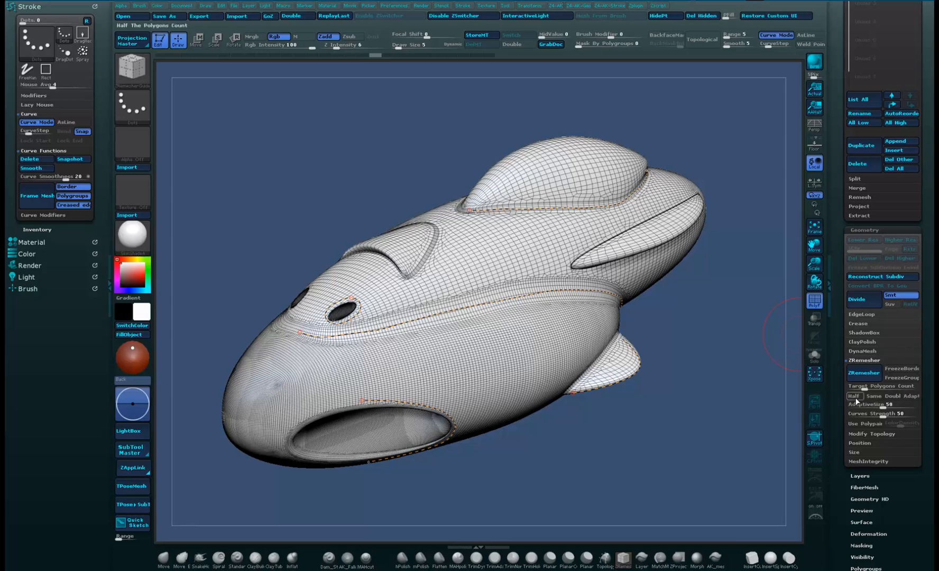
pyautogui.moveTo(855, 396)
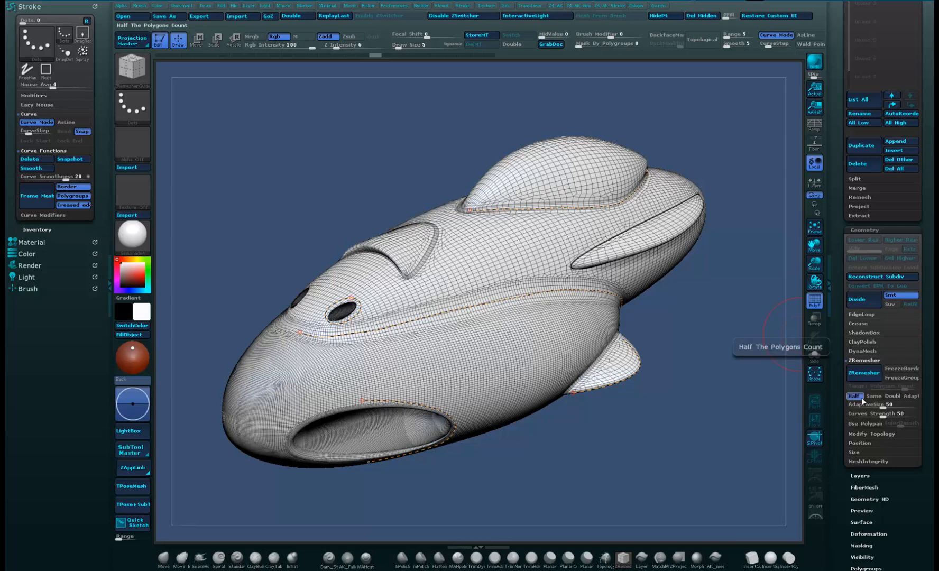
pyautogui.moveTo(814, 166)
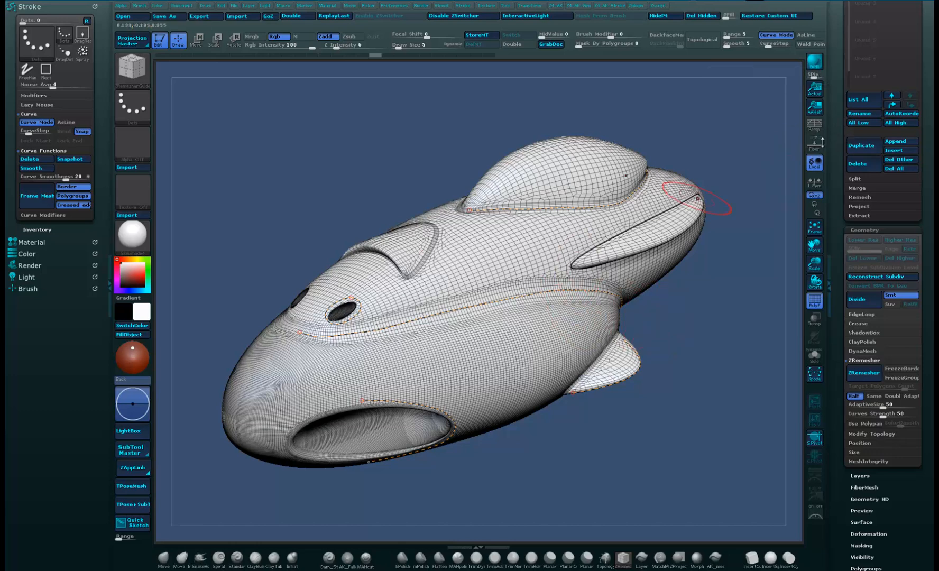
# - Set the ZRemesher target to Half and remesh the ship into larger, coarser quads
pyautogui.click(863, 372)
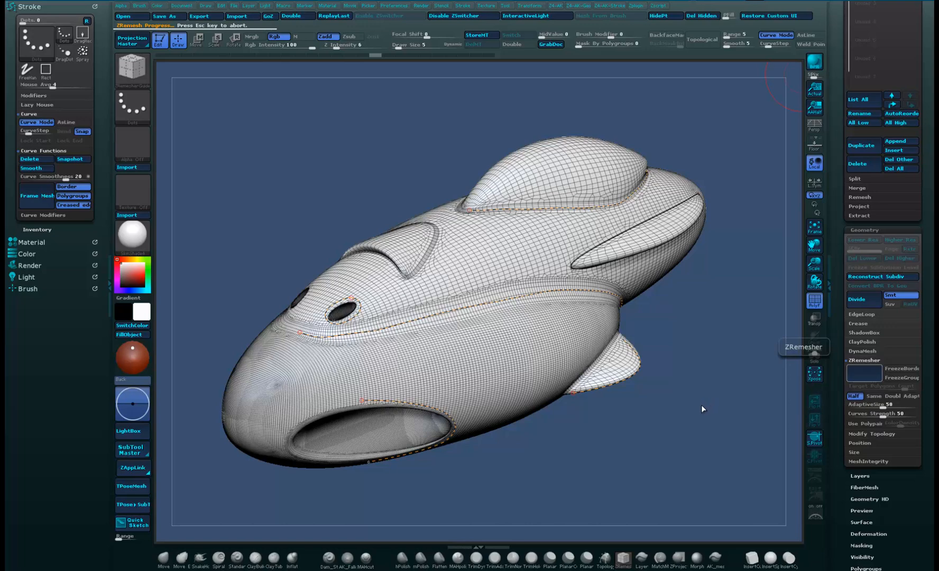
pyautogui.click(863, 373)
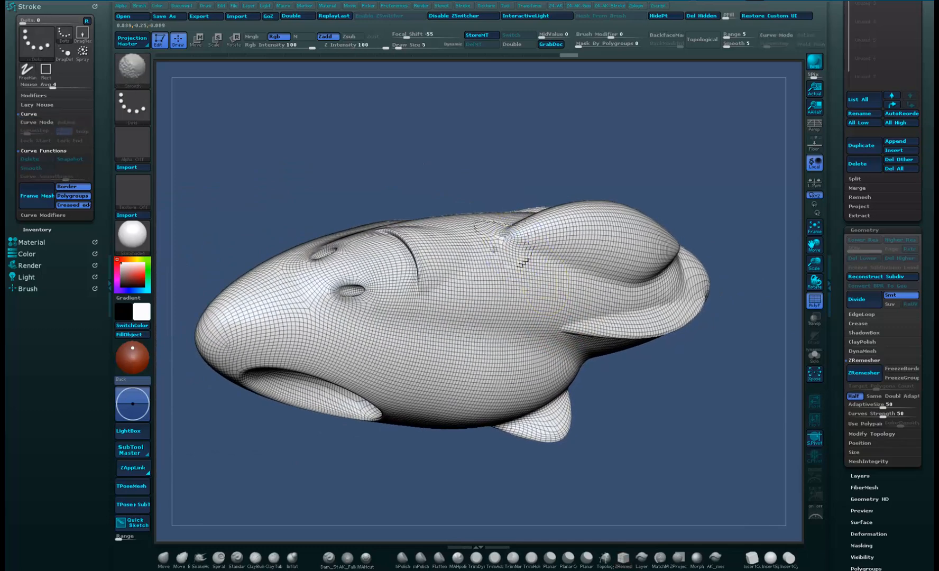
# - Hide the polyframe, divide the remeshed ship into a smooth surface, and pick a stamping brush
pyautogui.click(863, 372)
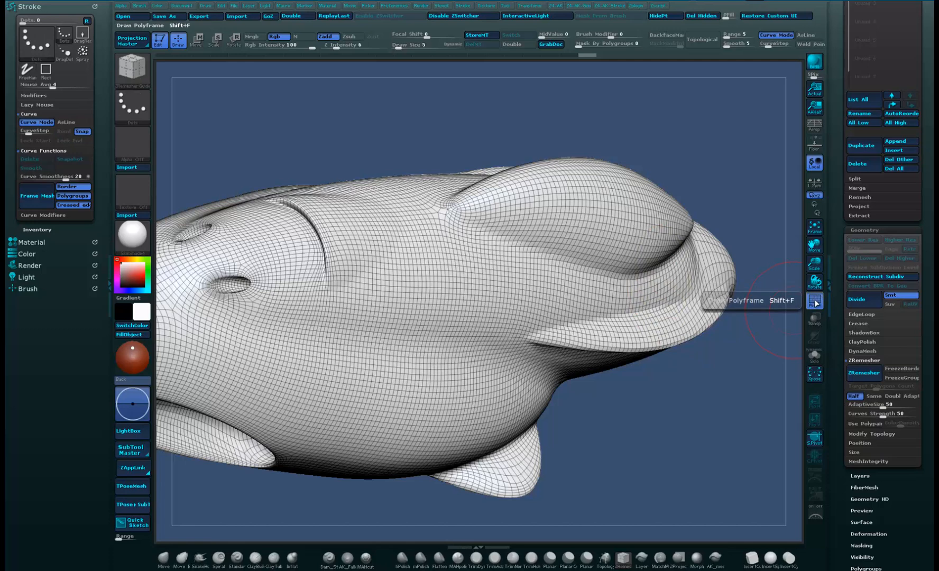
pyautogui.click(857, 299)
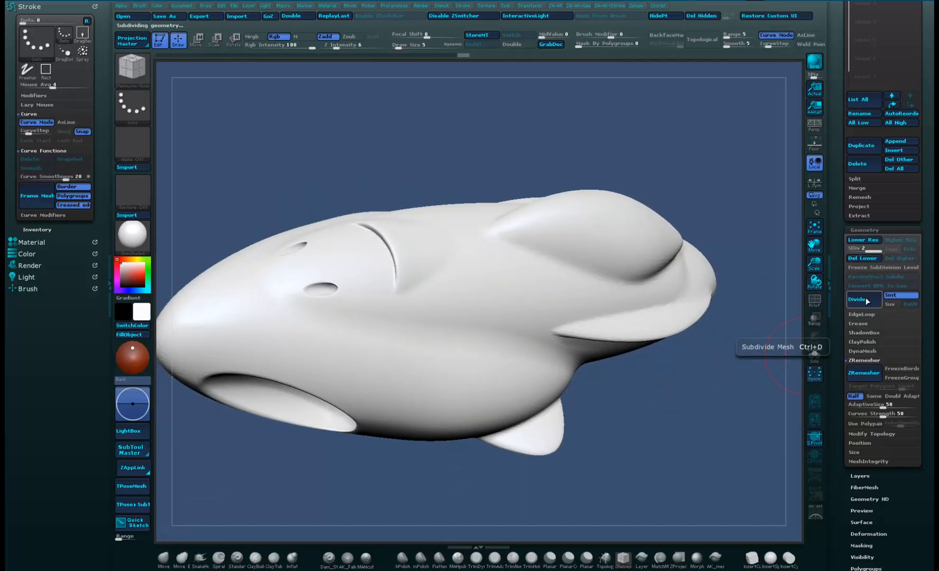
pyautogui.click(857, 299)
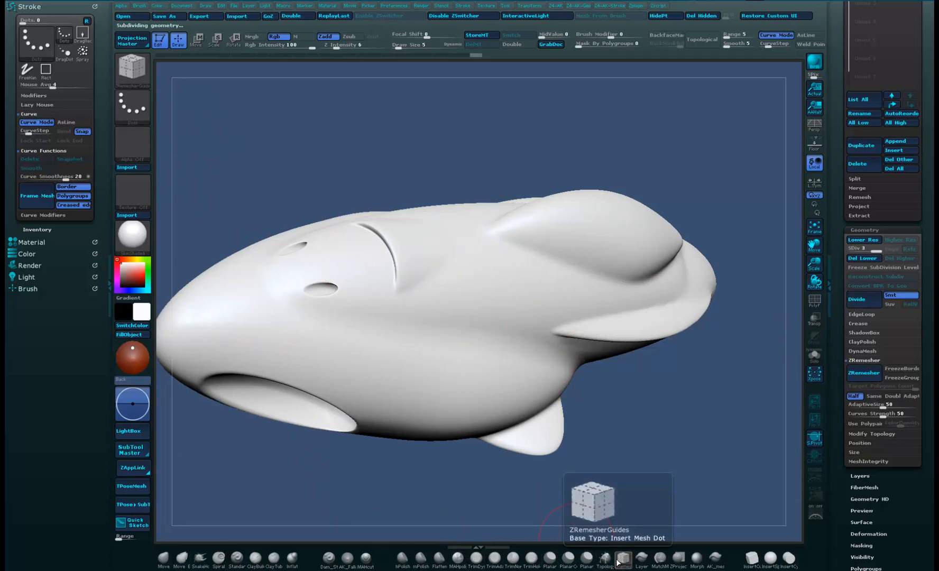
pyautogui.click(365, 559)
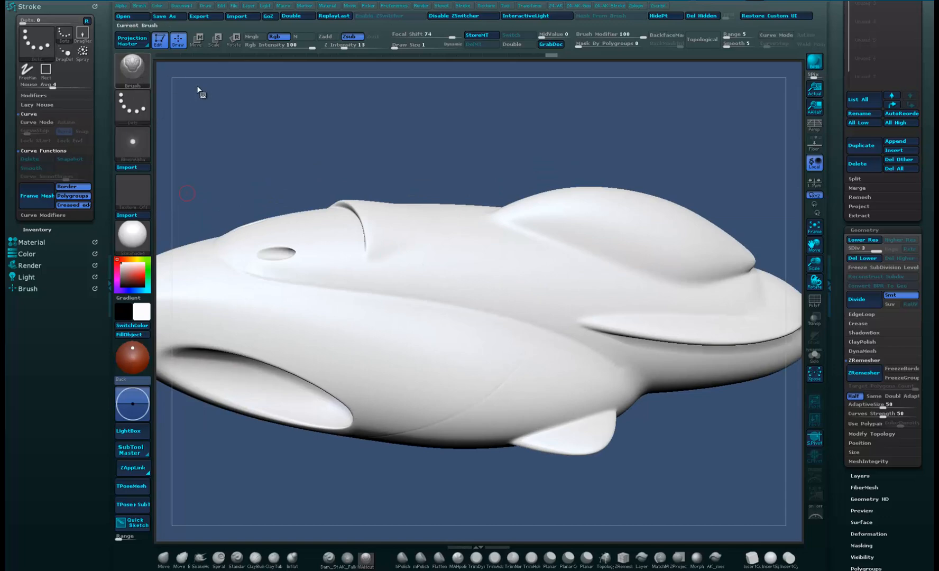
# - Load a DragDot-style brush with a small round rivet alpha for stamping
pyautogui.click(132, 71)
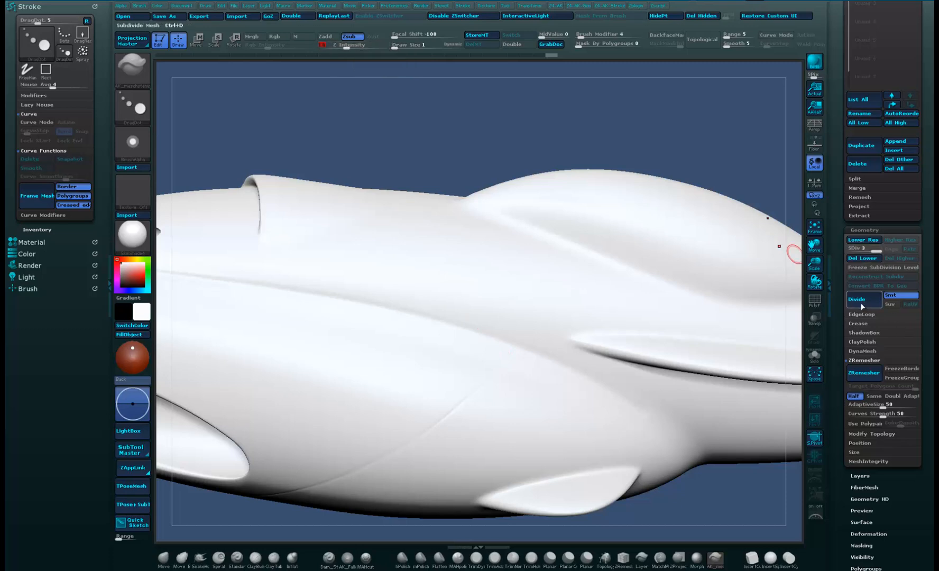
# - Divide the ship one more subdivision level before stamping rivets on the hull
pyautogui.click(862, 299)
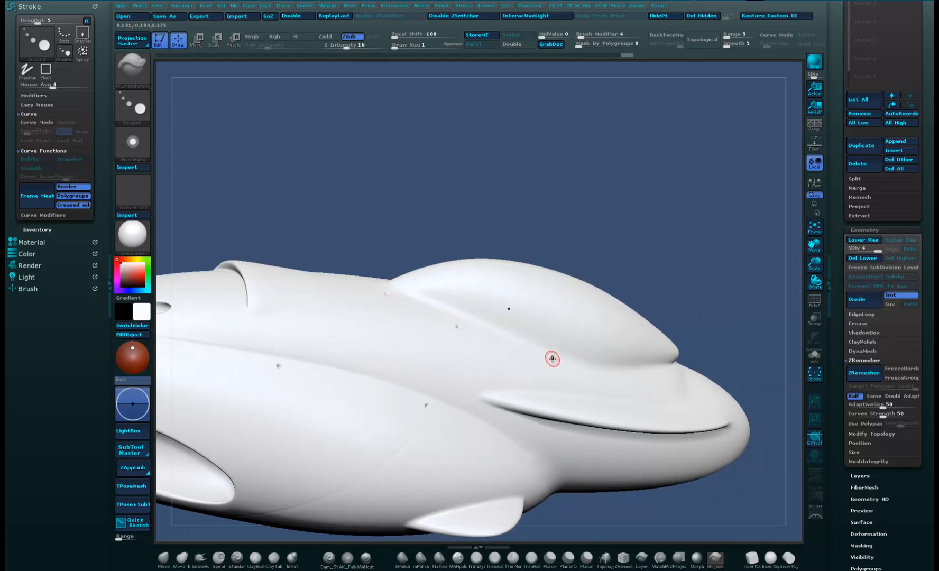
pyautogui.moveTo(669, 373)
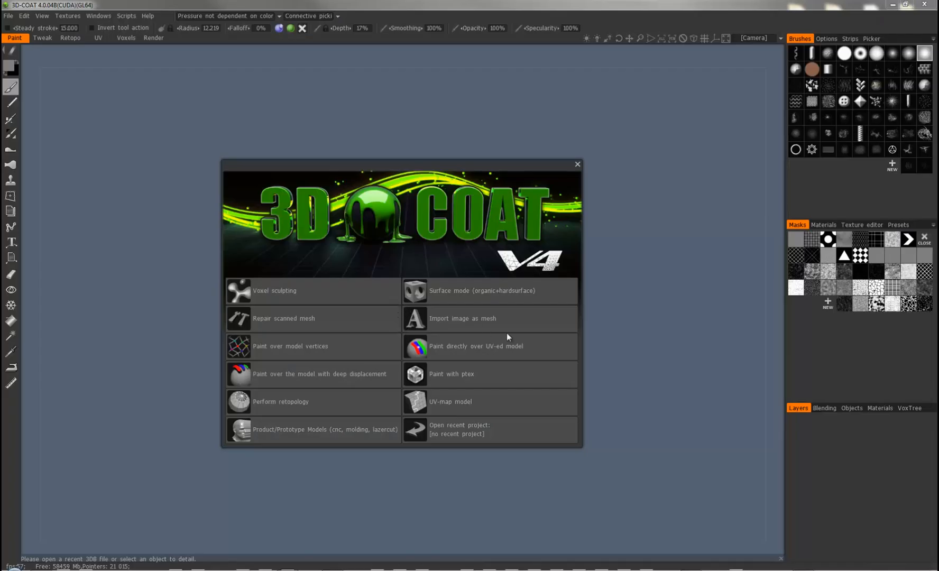
pyautogui.moveTo(521, 410)
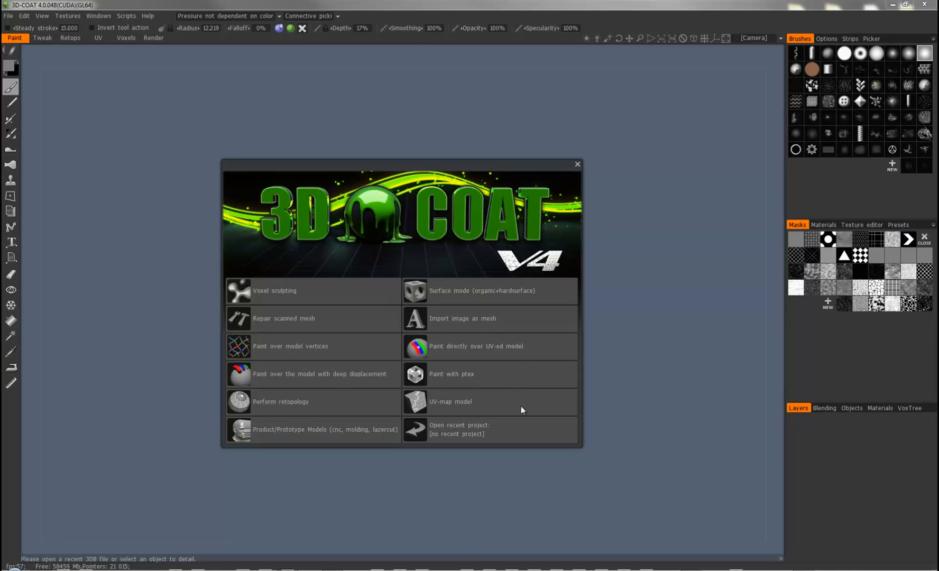
pyautogui.moveTo(512, 413)
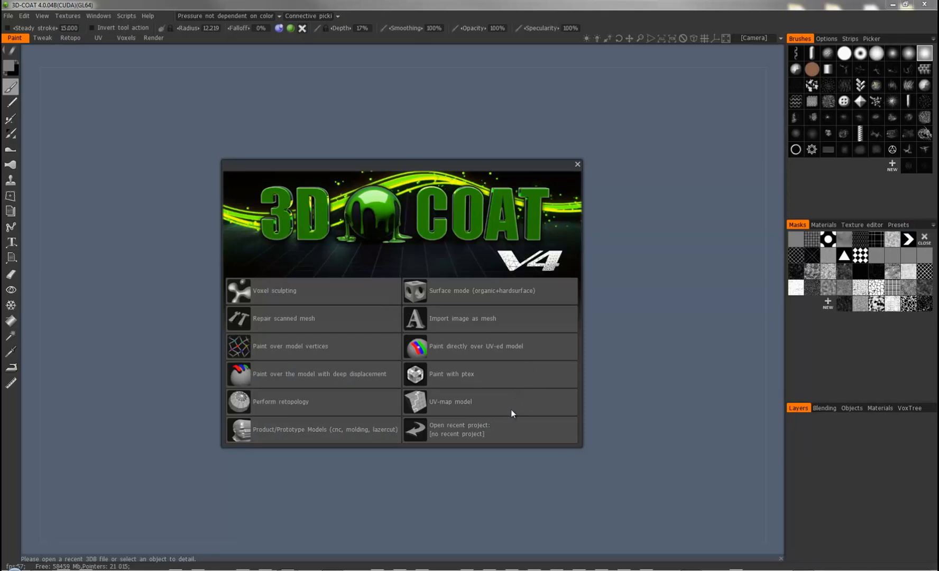
pyautogui.moveTo(25, 20)
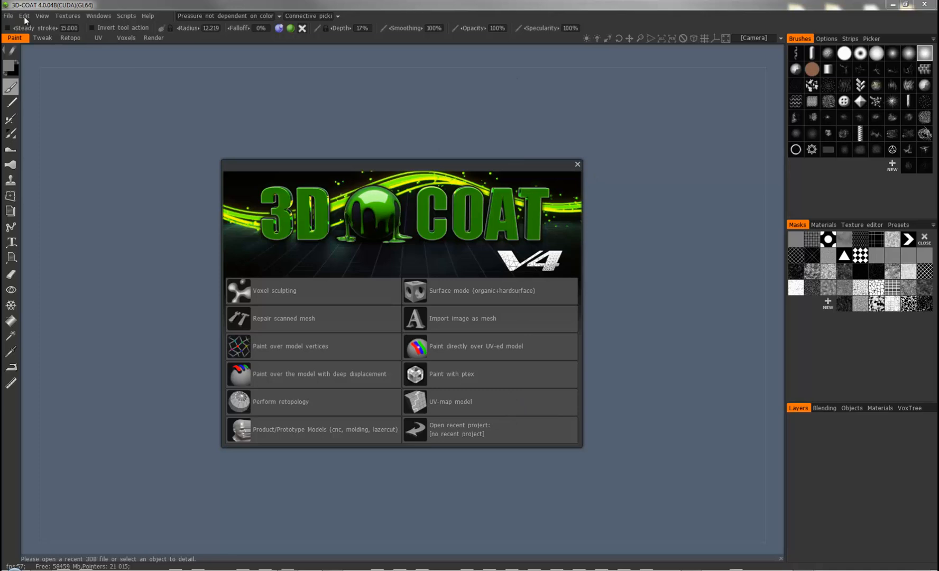
# - Import sub_meshfusion_output.obj into 3D-Coat for AUTOPO retopology
pyautogui.click(7, 16)
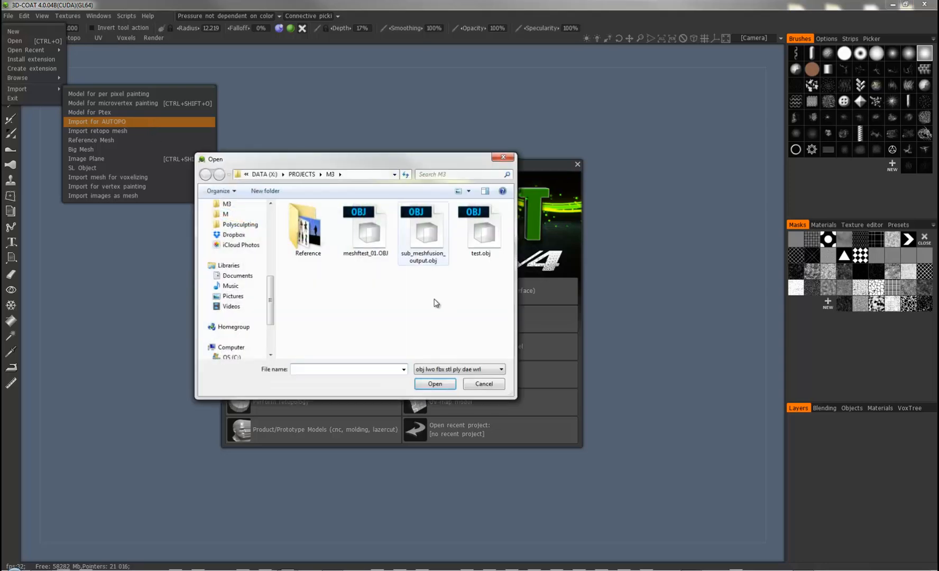
pyautogui.click(482, 384)
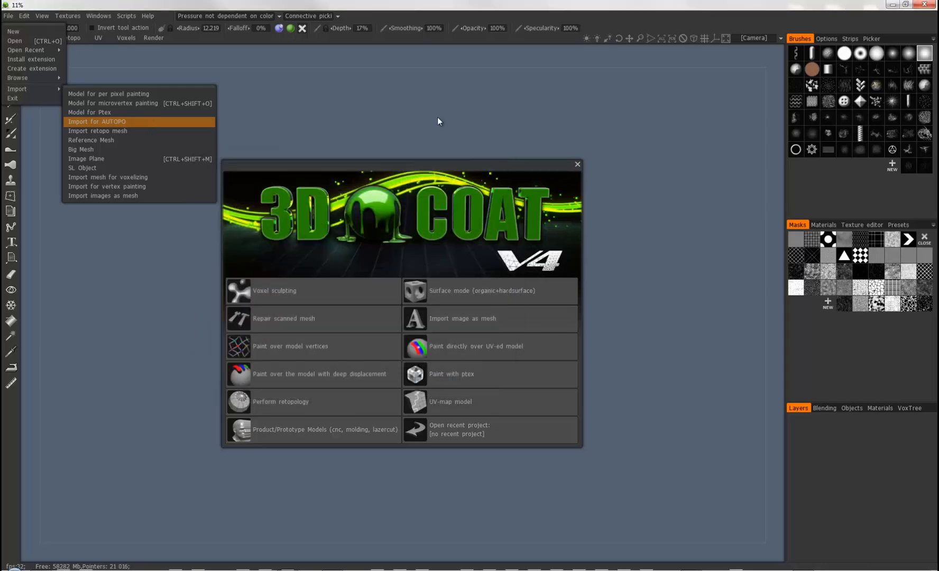
# - Set AUTOPO to about 30000 polygons with smoothing 1.000 and accept the settings
pyautogui.click(101, 121)
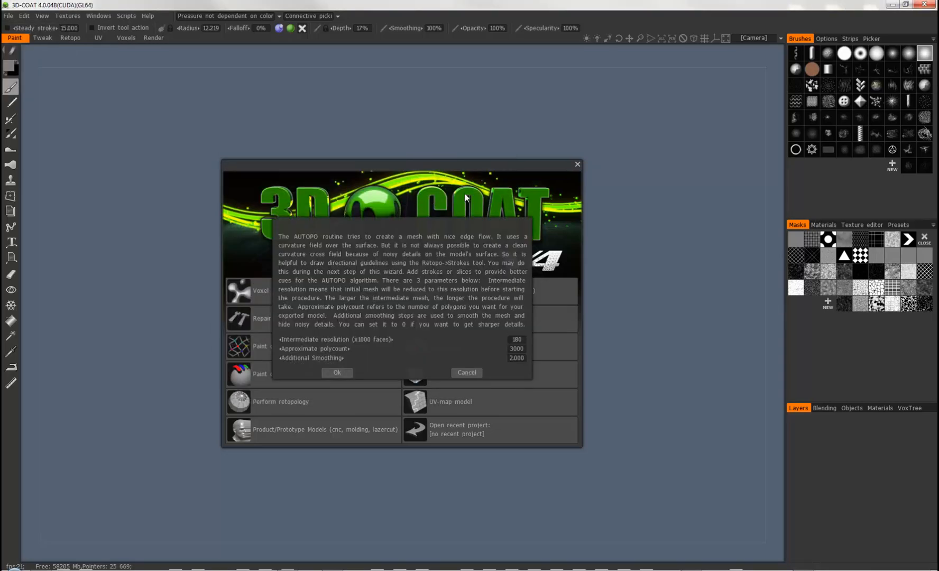
pyautogui.moveTo(308, 294)
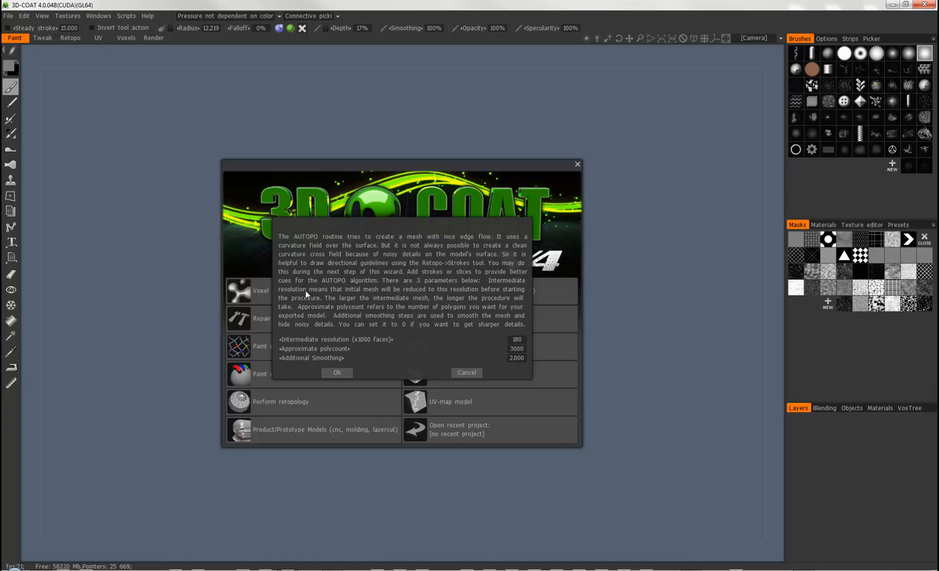
pyautogui.moveTo(286, 337)
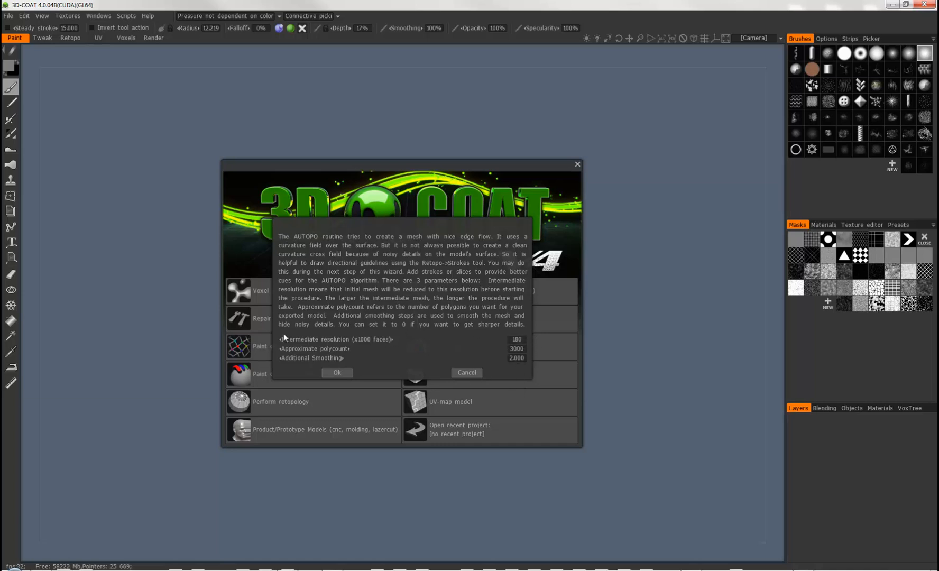
pyautogui.moveTo(371, 350)
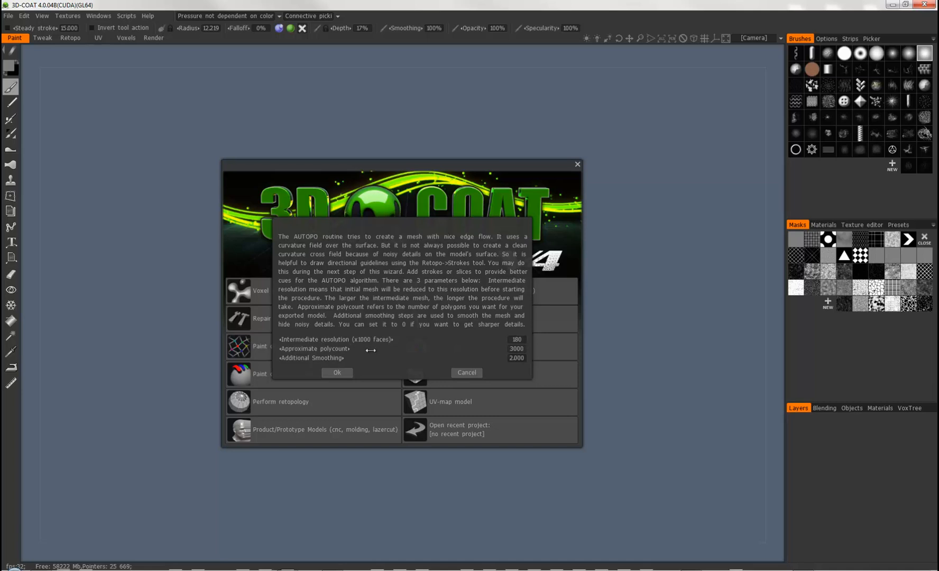
pyautogui.moveTo(352, 354)
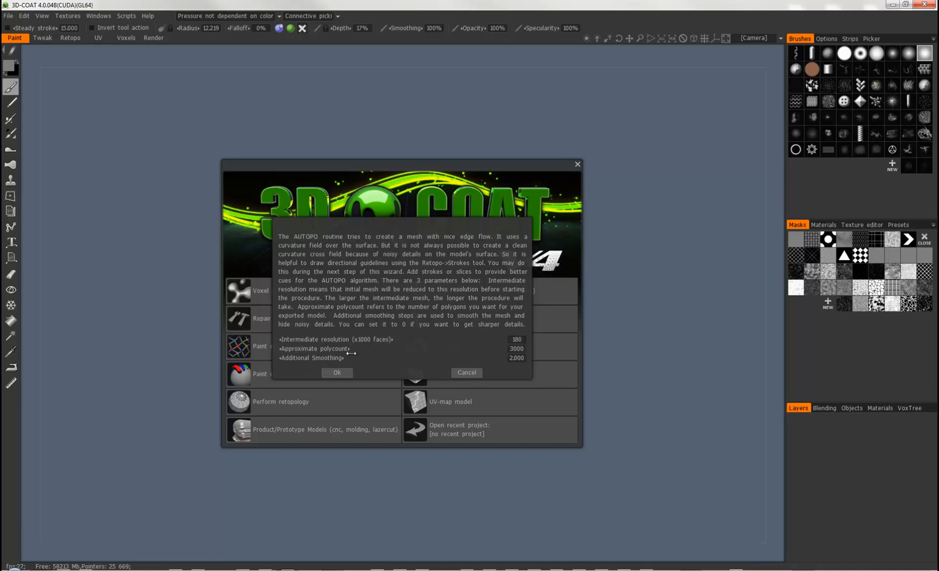
pyautogui.moveTo(352, 347)
pyautogui.write('30000')
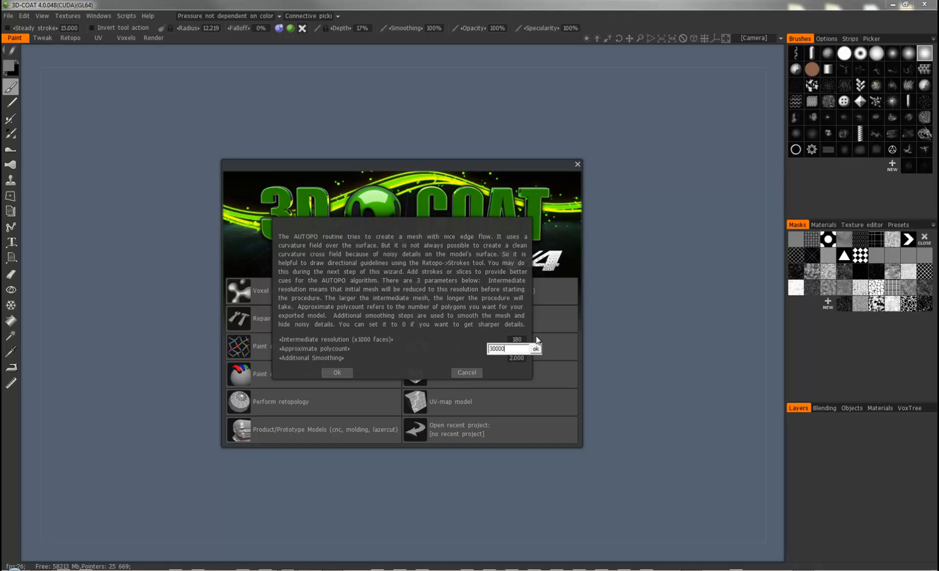
pyautogui.click(535, 348)
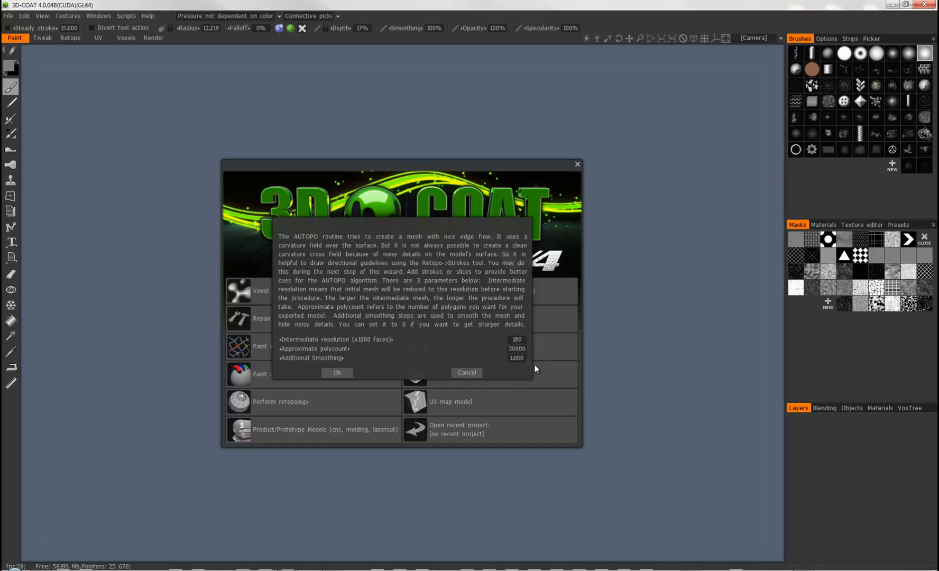
pyautogui.click(336, 372)
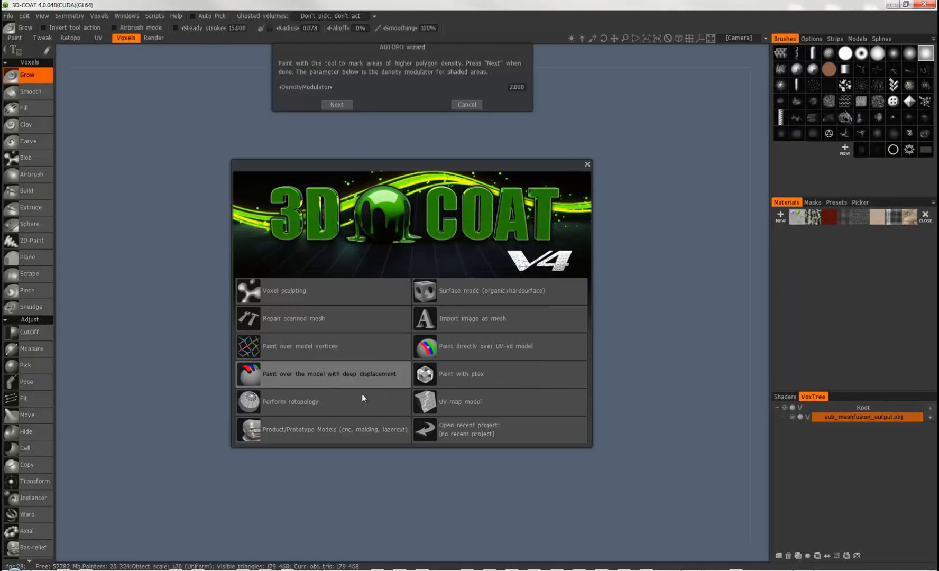
pyautogui.moveTo(590, 164)
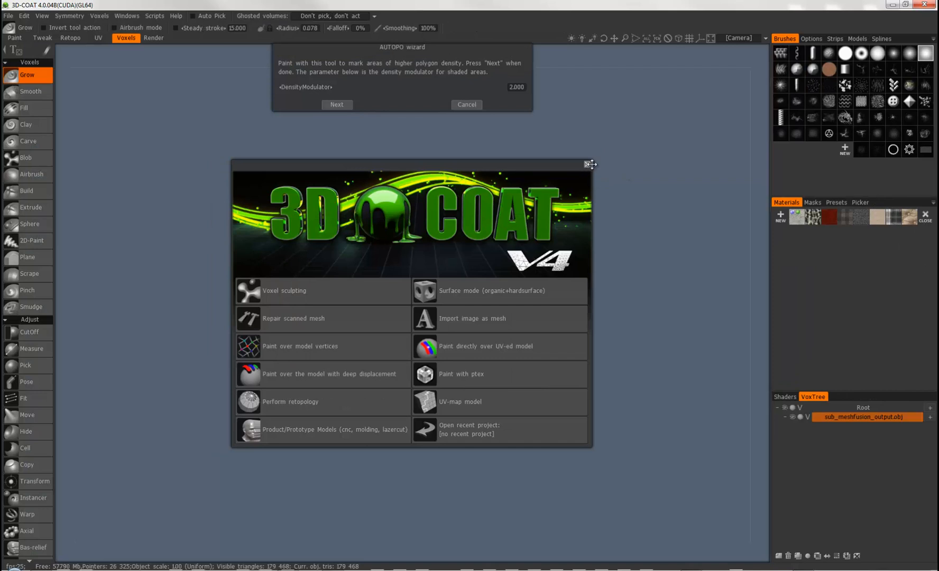
pyautogui.moveTo(304, 255)
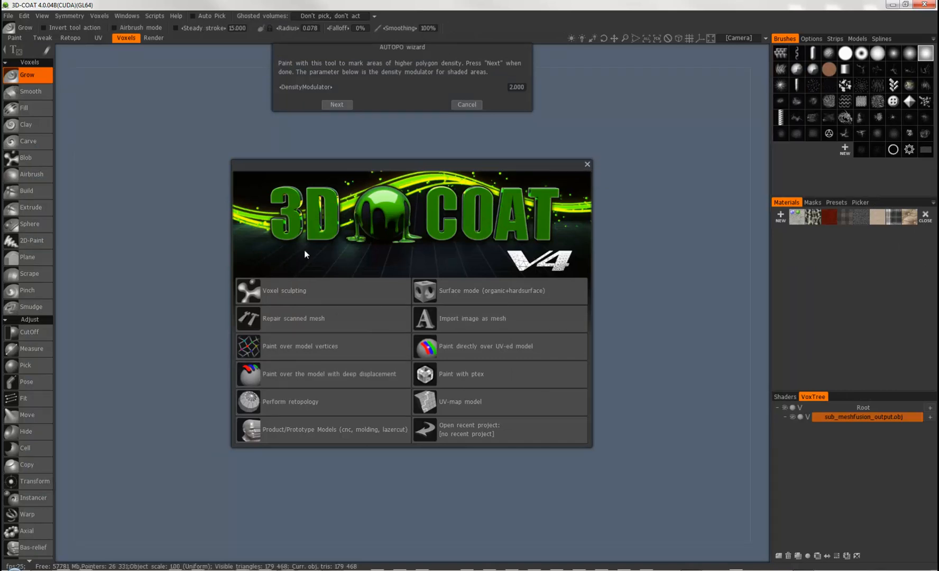
pyautogui.moveTo(584, 262)
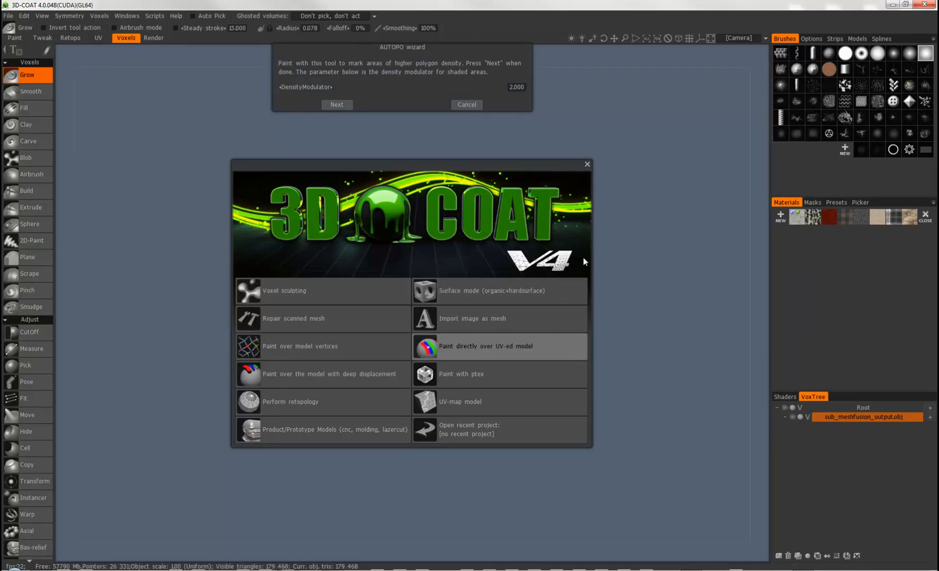
# - Close the startup splash and enable symmetry across an axis through the hull
pyautogui.click(585, 164)
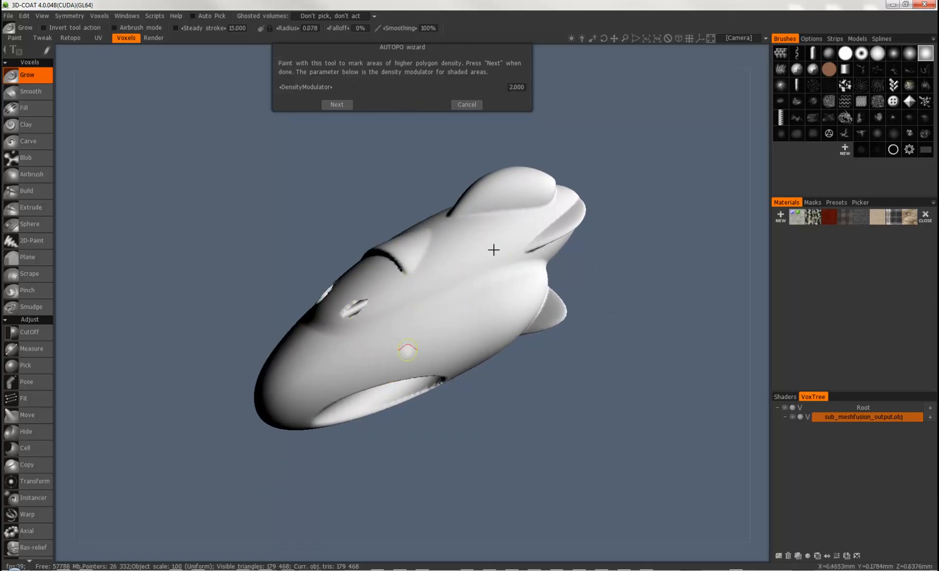
pyautogui.moveTo(151, 179)
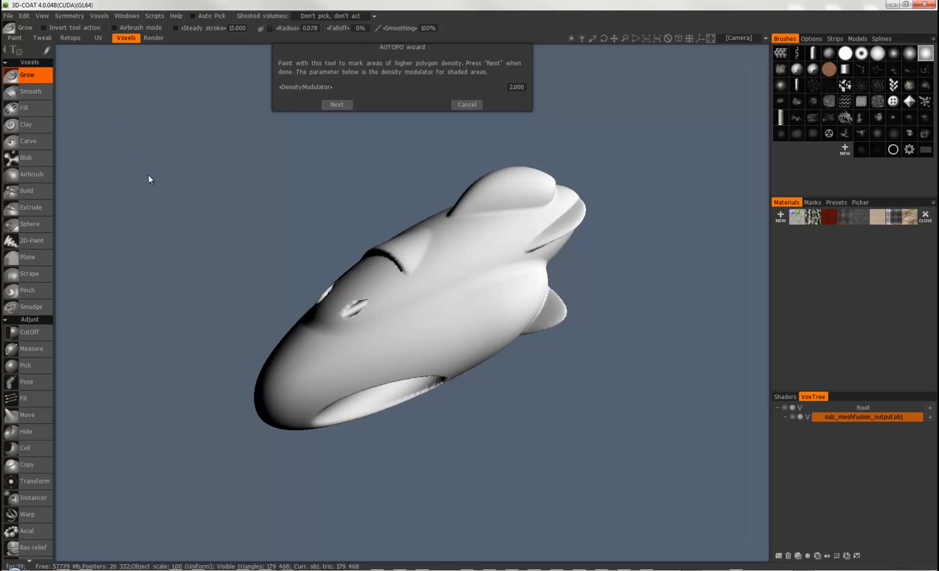
pyautogui.click(69, 16)
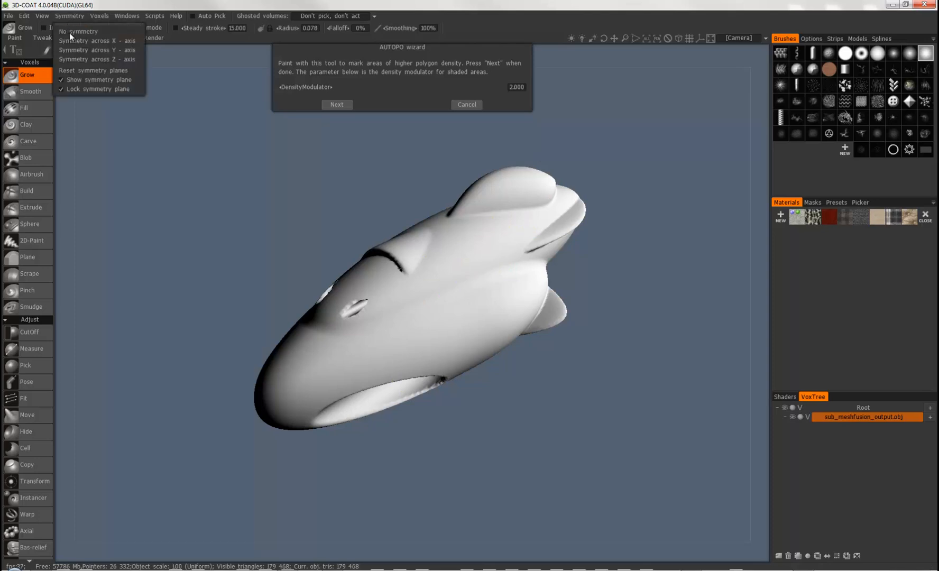
pyautogui.click(97, 41)
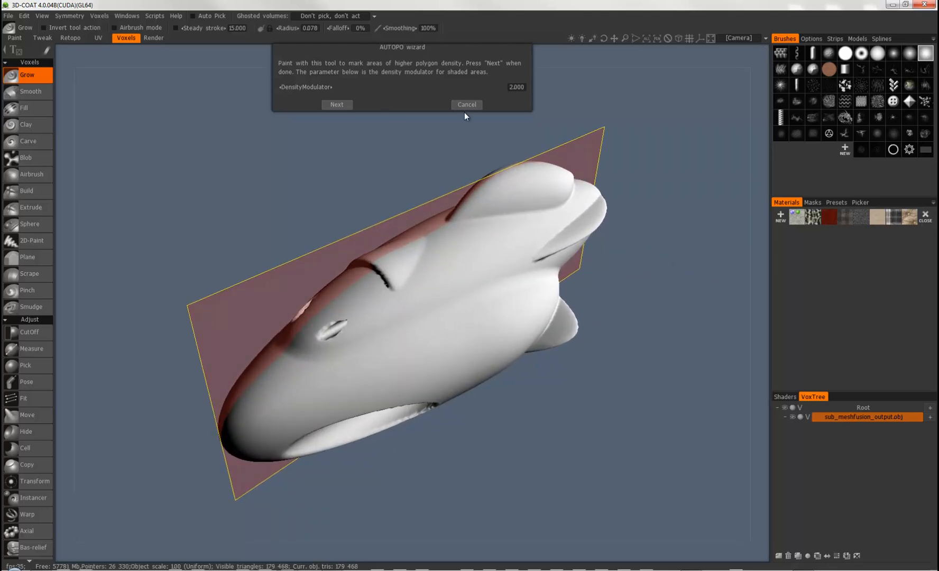
# - Advance to the guide-stroke step and draw strokes along the side groove and hull edge
pyautogui.click(336, 104)
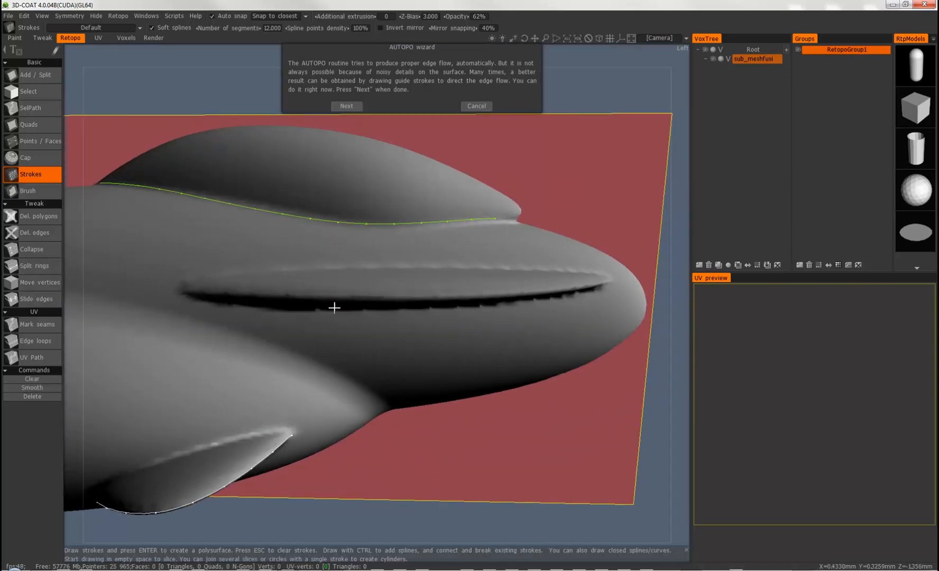
pyautogui.click(346, 106)
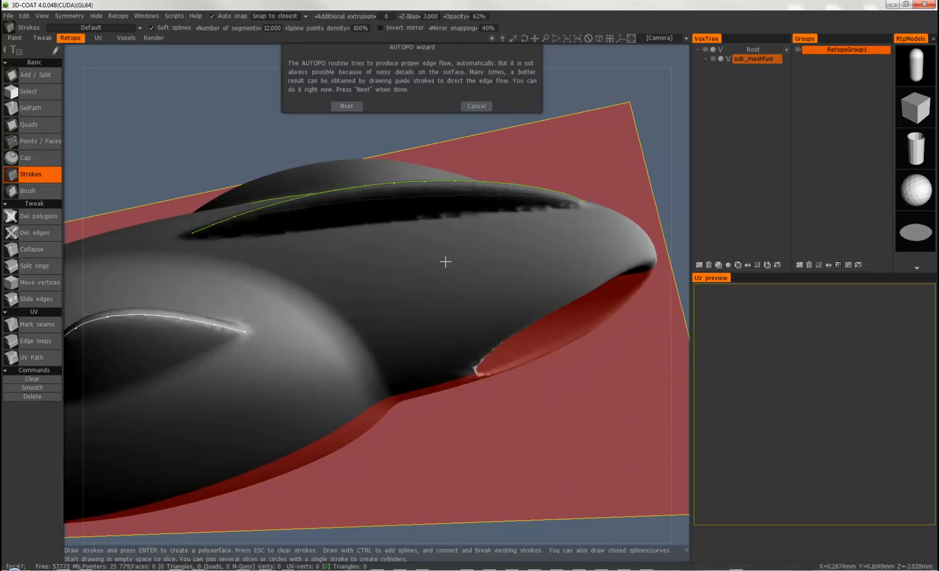
pyautogui.click(345, 106)
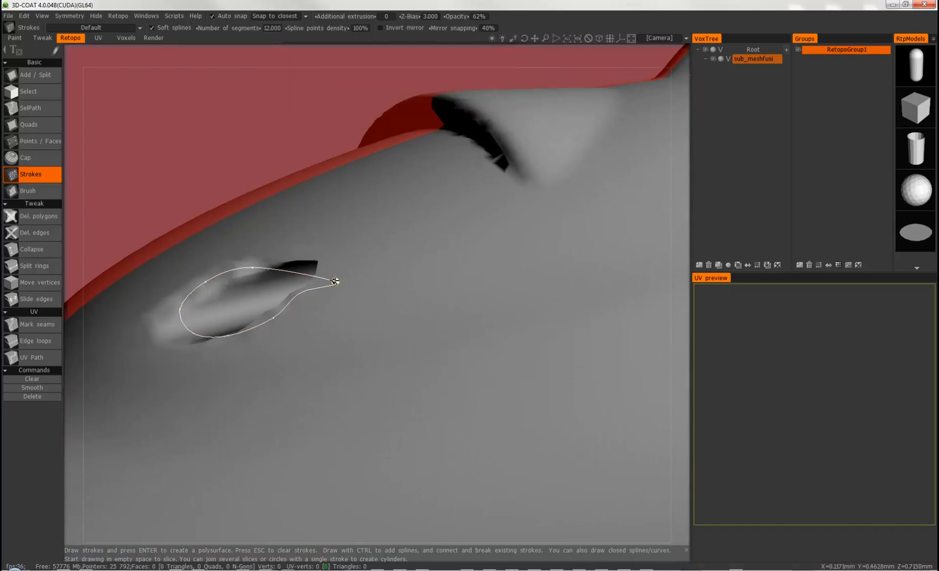
# - Draw a closed guide loop around the small vent opening on the hull
pyautogui.press('Return')
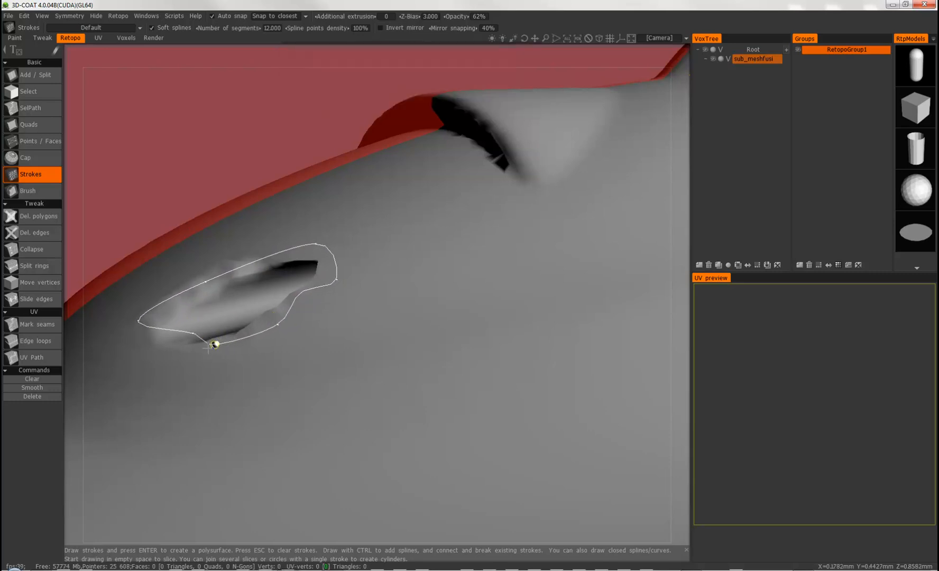
pyautogui.press('Return')
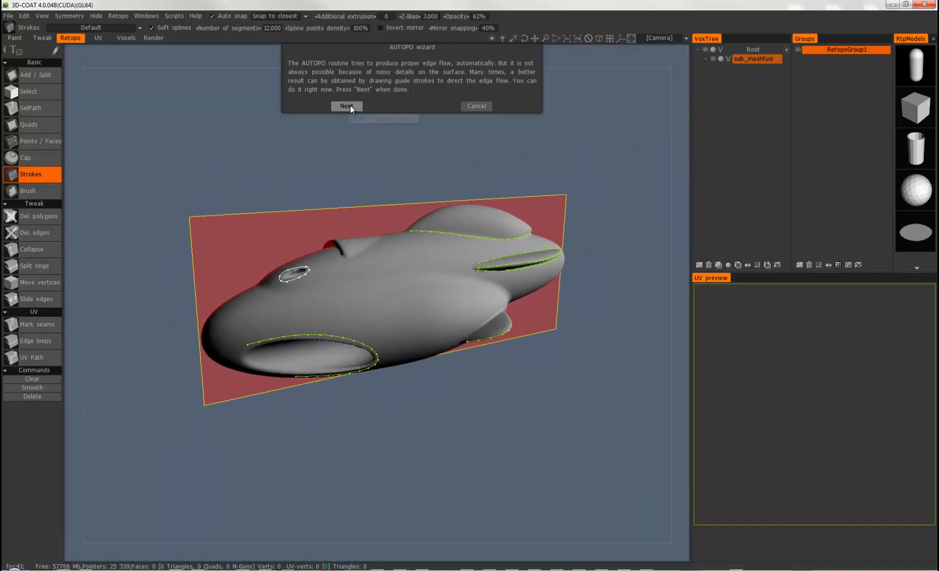
# - Advance the AUTOPO wizard with Next to generate the quad retopology mesh
pyautogui.click(346, 107)
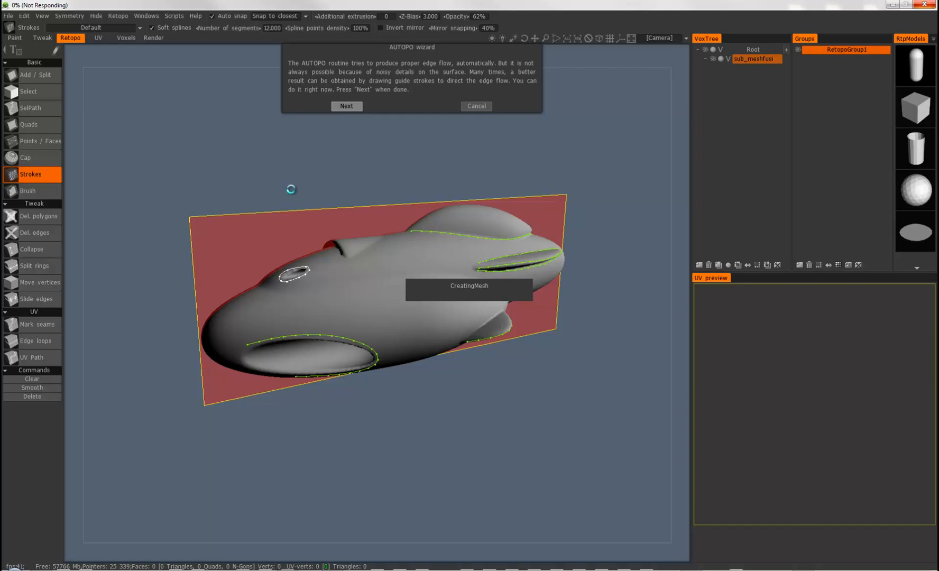
pyautogui.click(346, 106)
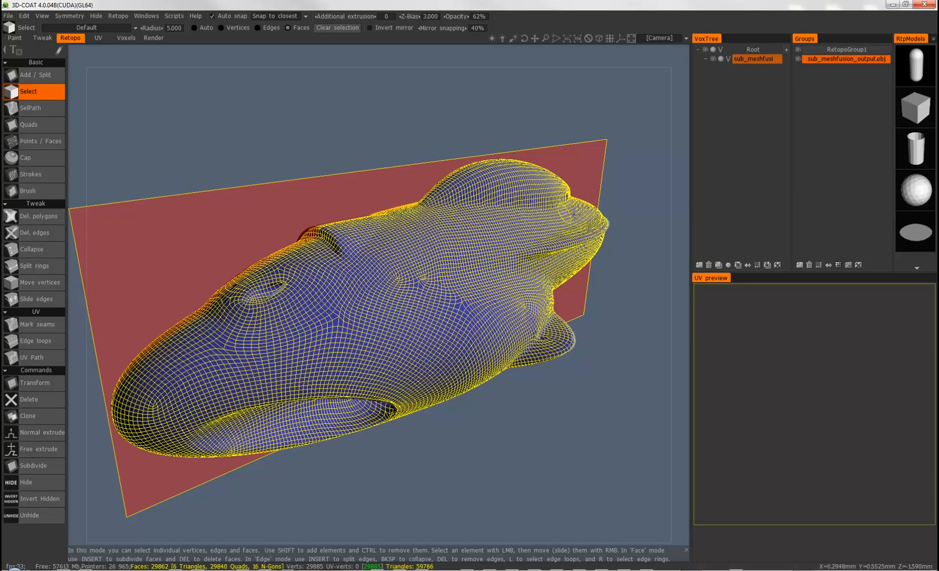
# - Orbit the viewport to inspect the finished ~29,860-face quad AUTOPO mesh
pyautogui.moveTo(359, 270); pyautogui.dragTo(382, 252)
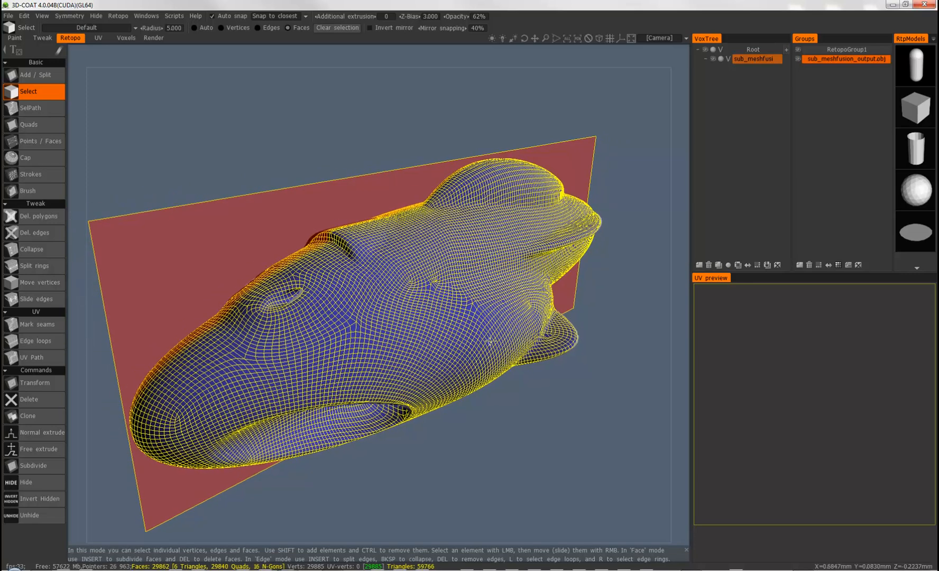